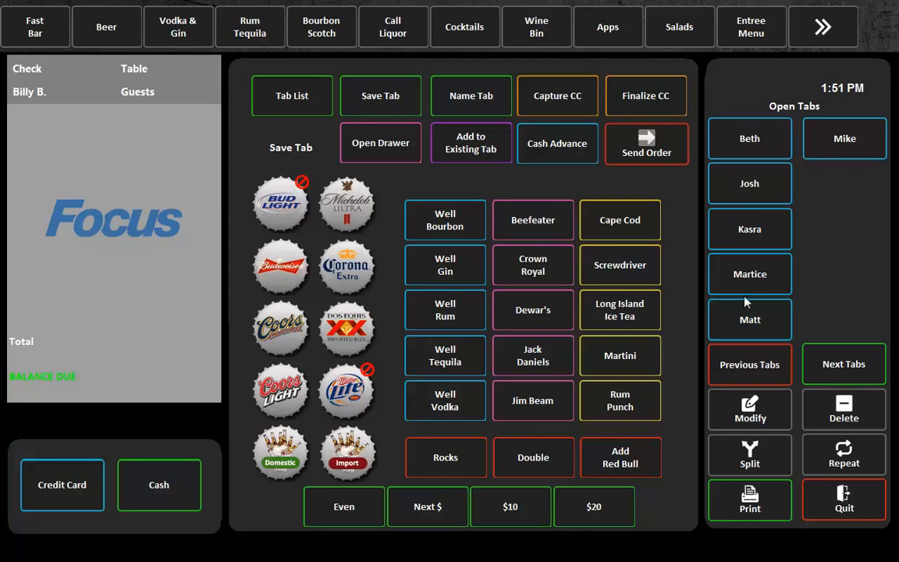
mouse_move(768, 263)
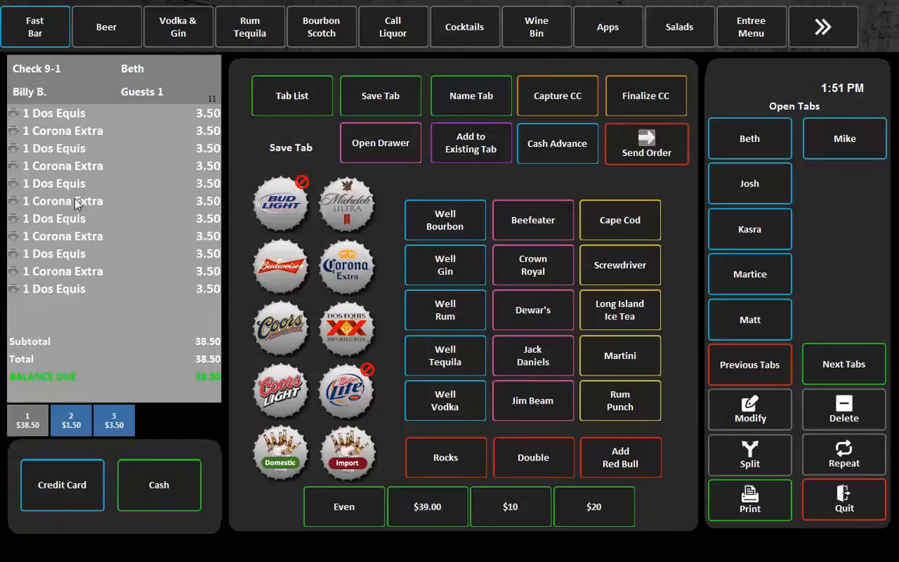
mouse_move(568, 394)
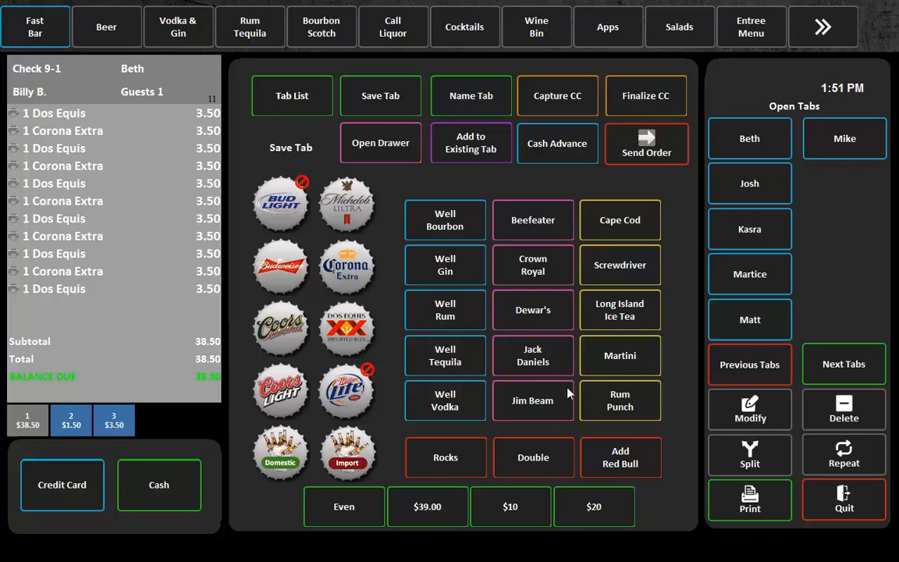
- Settle the recalled tab's $38.50 total with two $20 cash tenders, leaving $1.50 change due
click(593, 505)
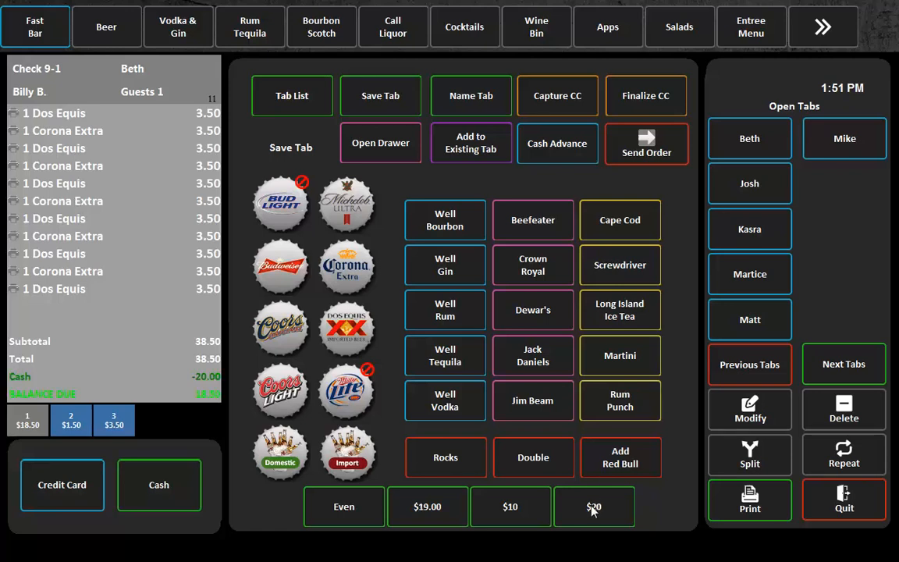
click(593, 506)
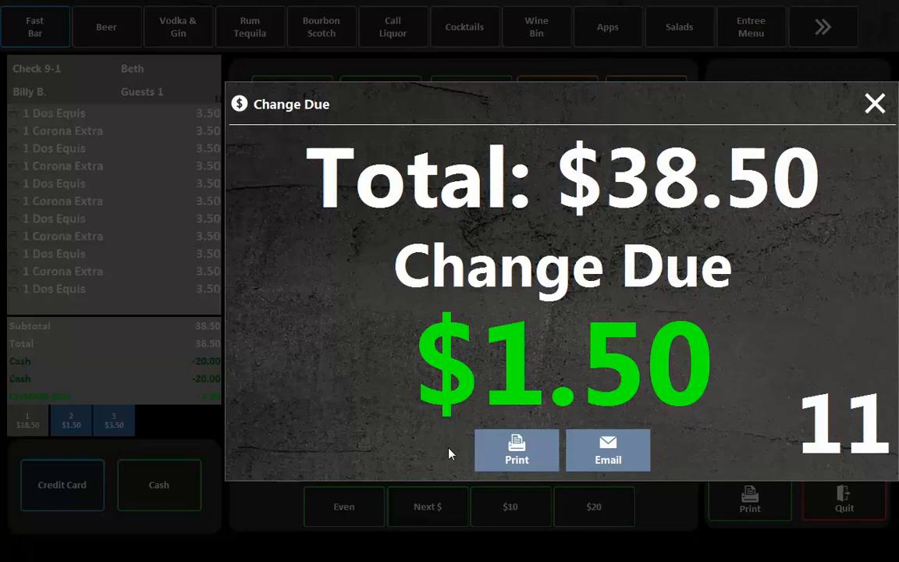
click(874, 103)
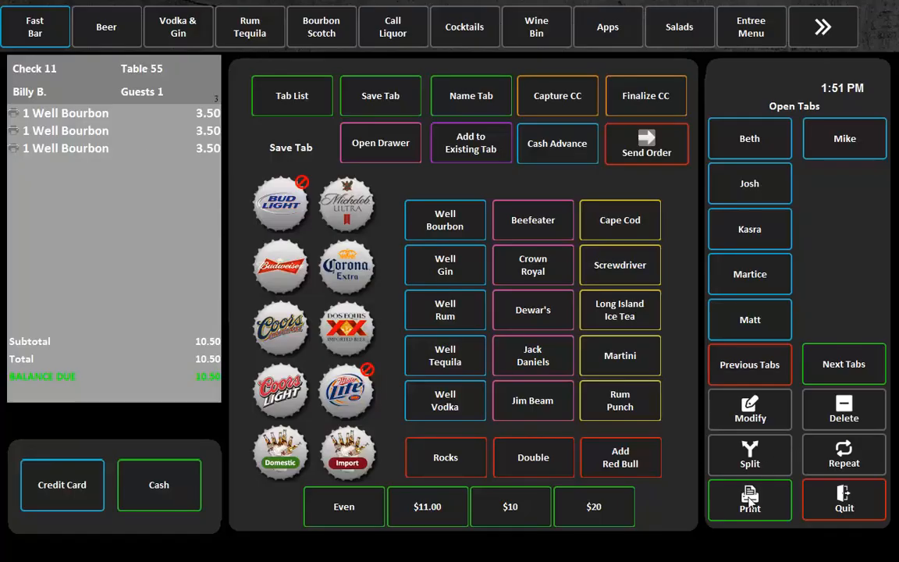
click(292, 95)
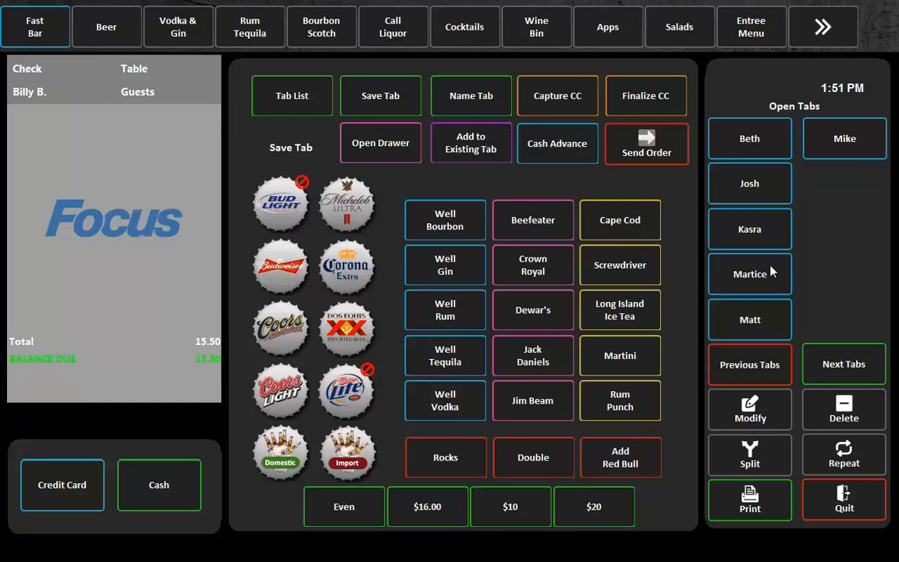
click(292, 95)
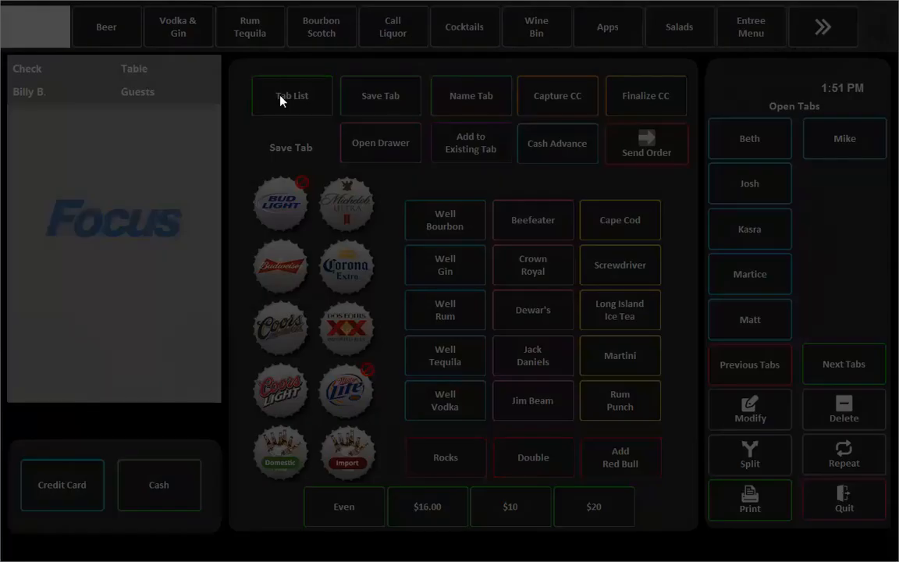
click(292, 95)
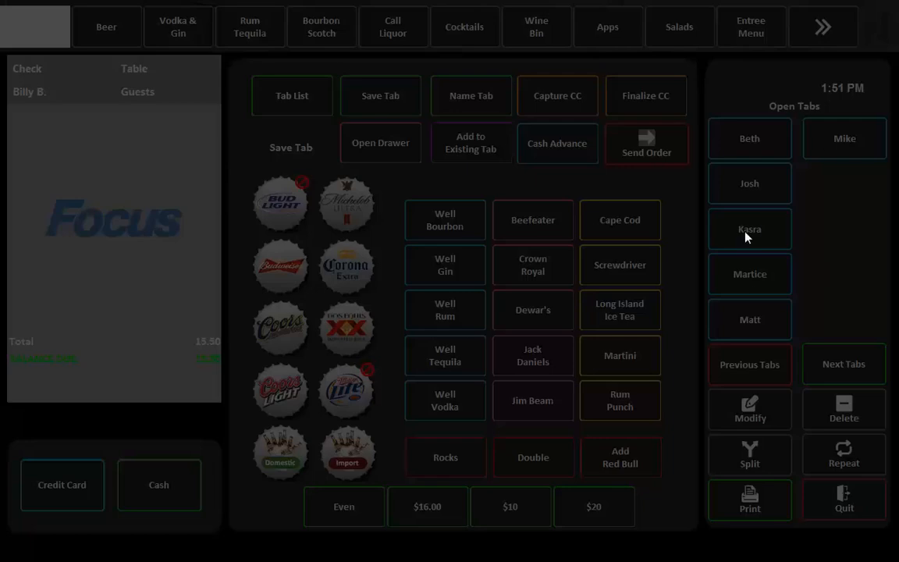
mouse_move(809, 168)
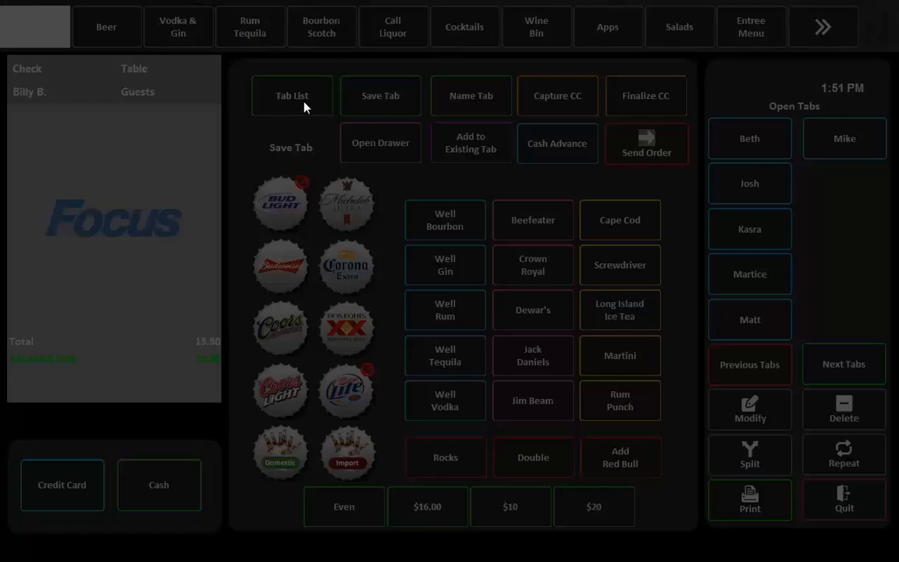
click(292, 95)
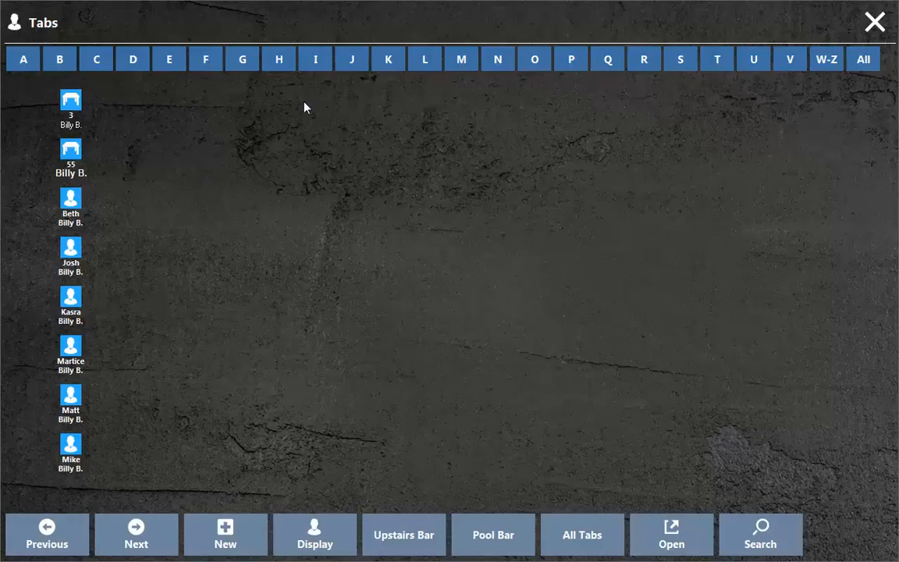
mouse_move(414, 253)
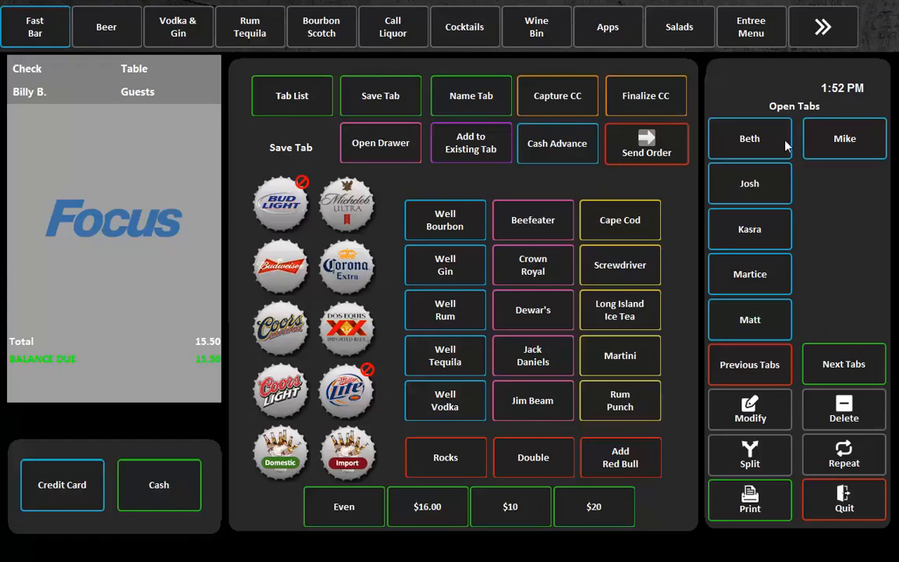
mouse_move(784, 238)
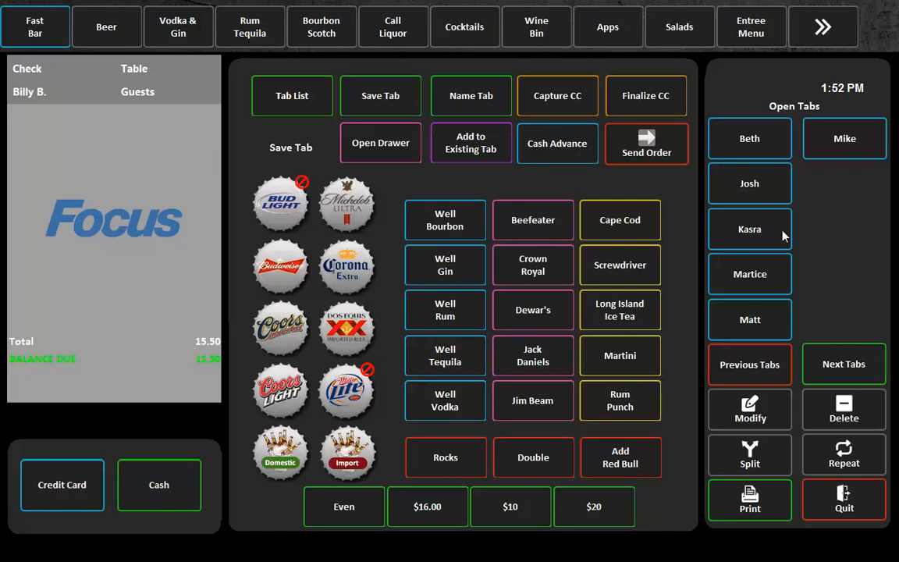
mouse_move(546, 341)
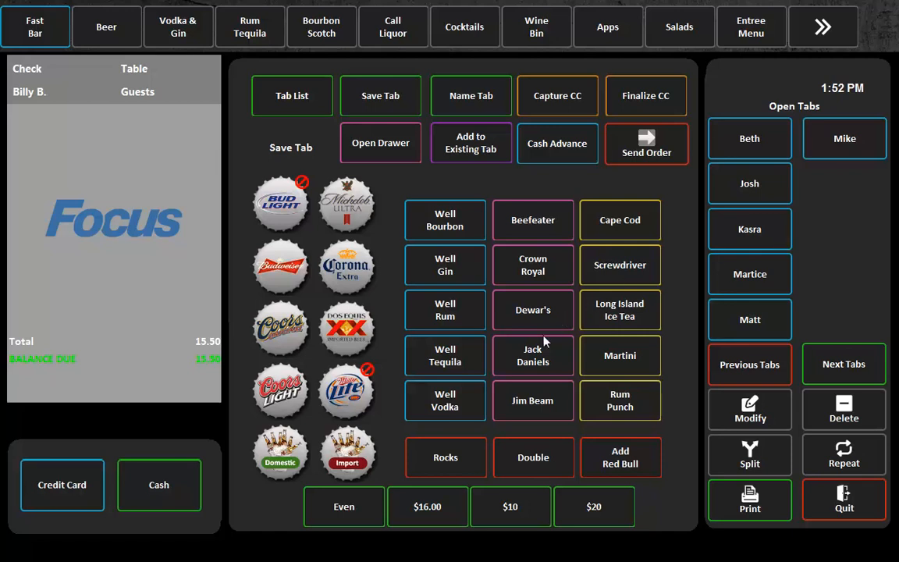
mouse_move(603, 195)
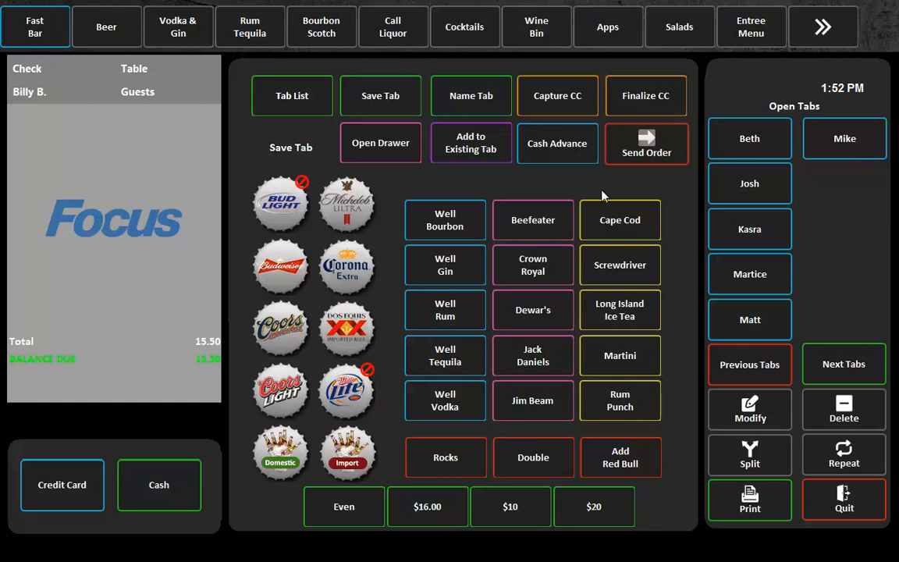
mouse_move(537, 218)
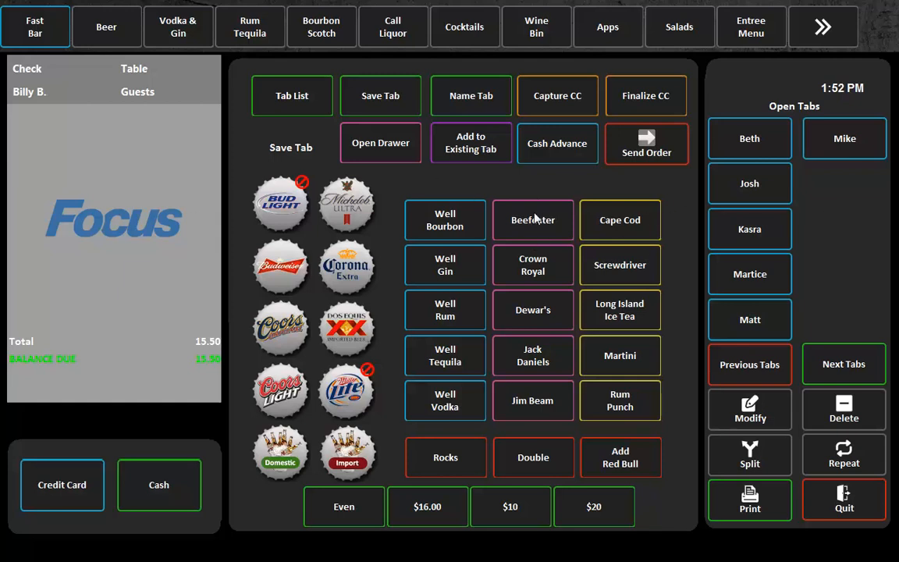
- Add a drink to a new check and save it as a bar tab named Jerry
click(445, 265)
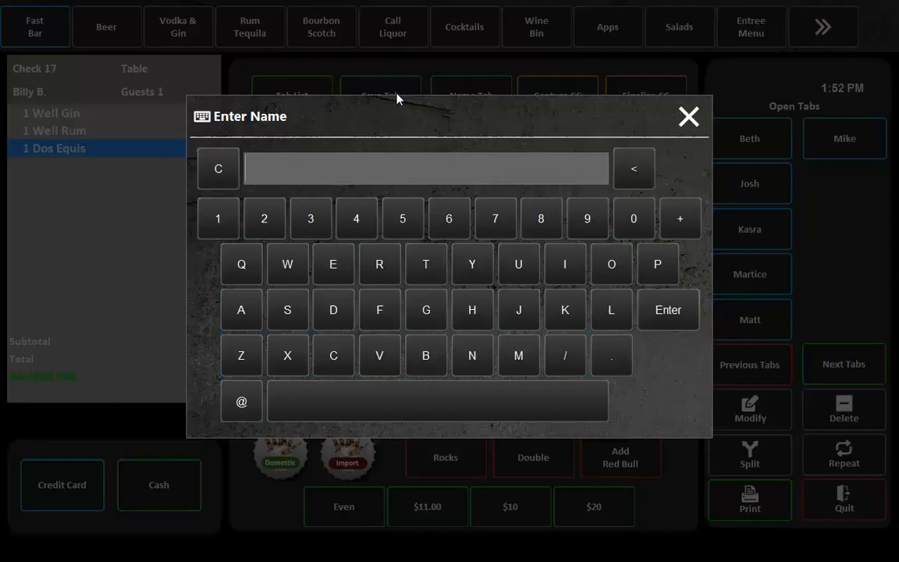
text(Jerry)
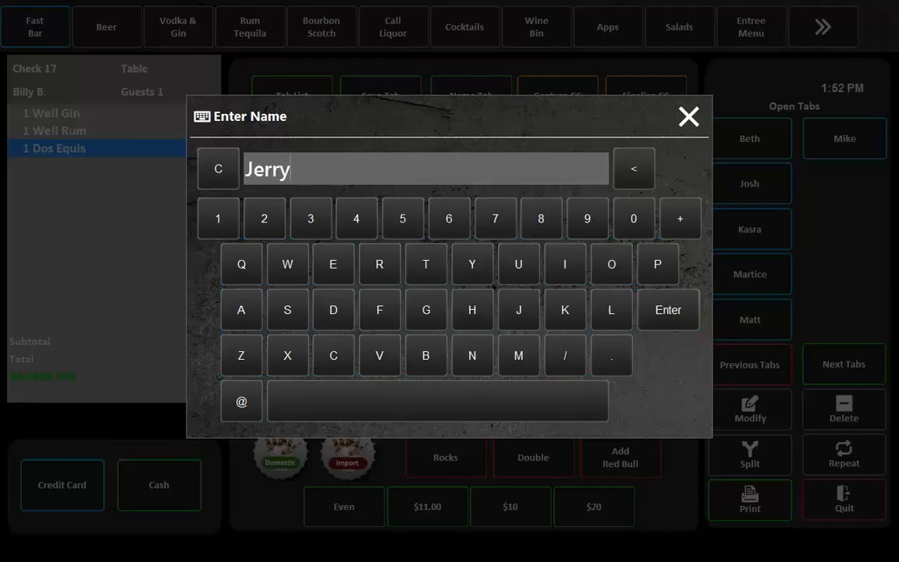
click(668, 309)
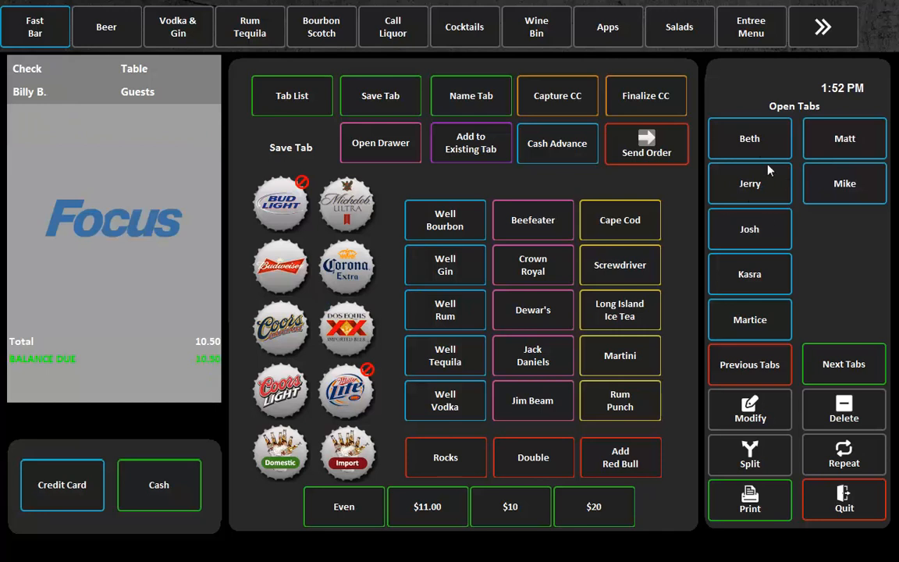
click(620, 218)
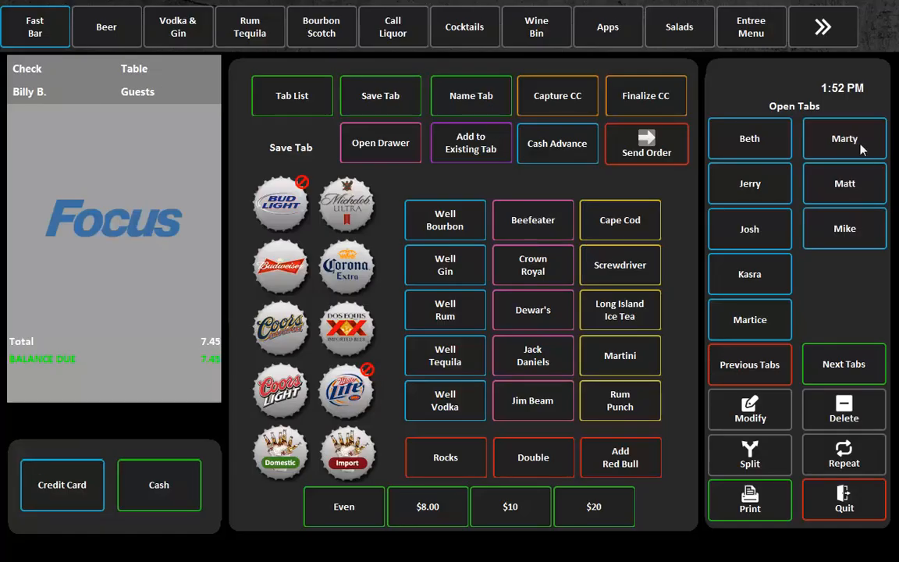
mouse_move(640, 127)
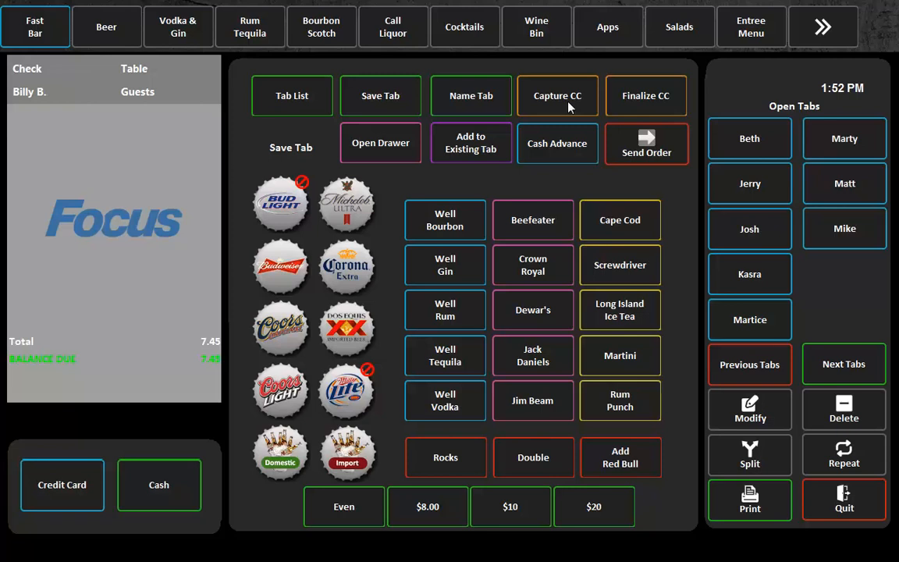
mouse_move(587, 267)
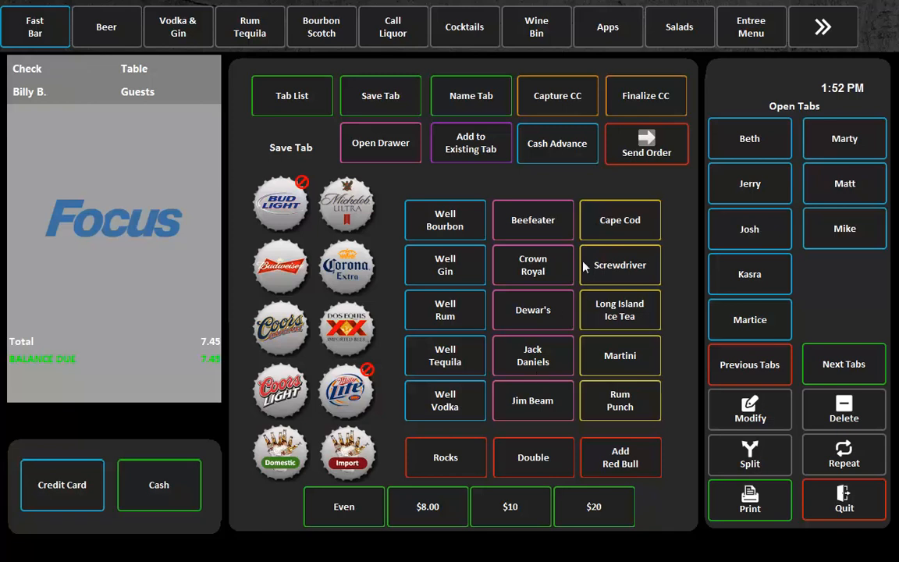
mouse_move(603, 353)
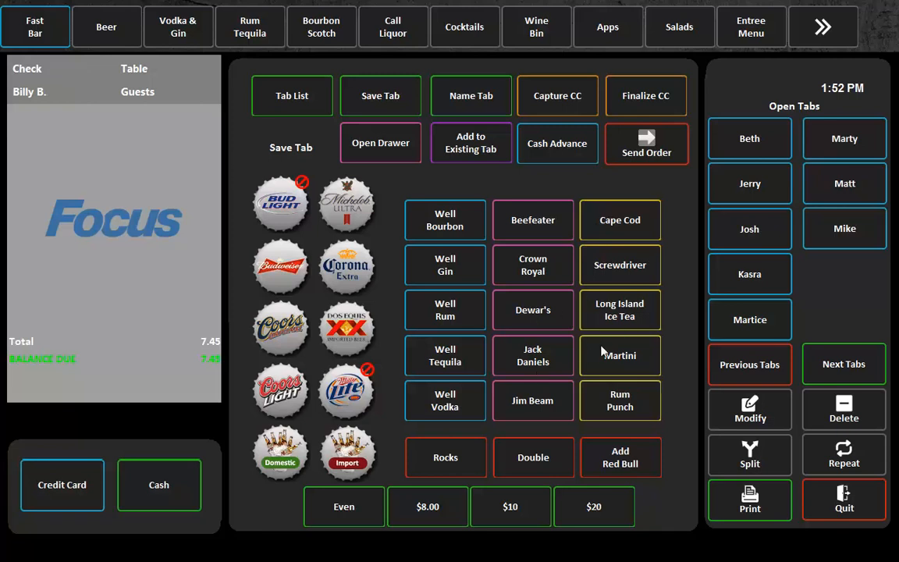
mouse_move(632, 207)
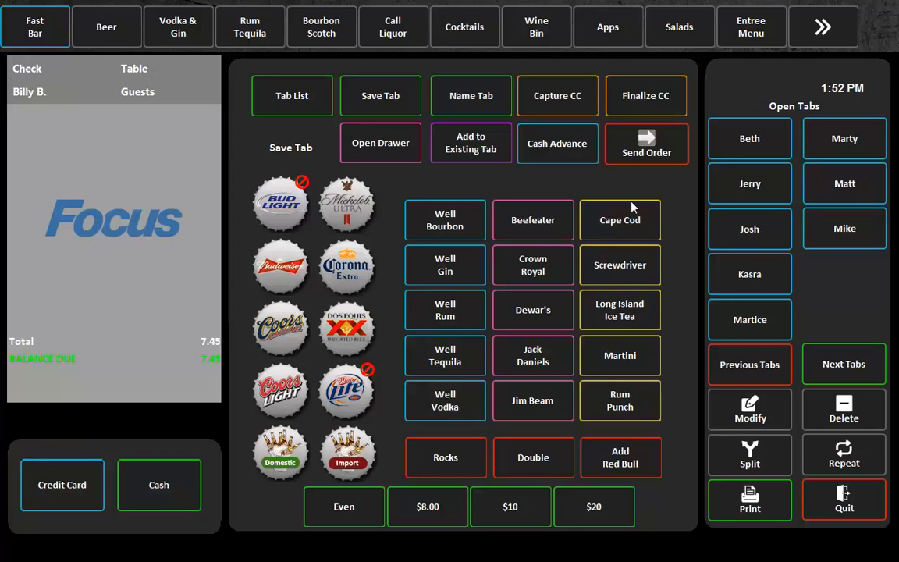
mouse_move(783, 237)
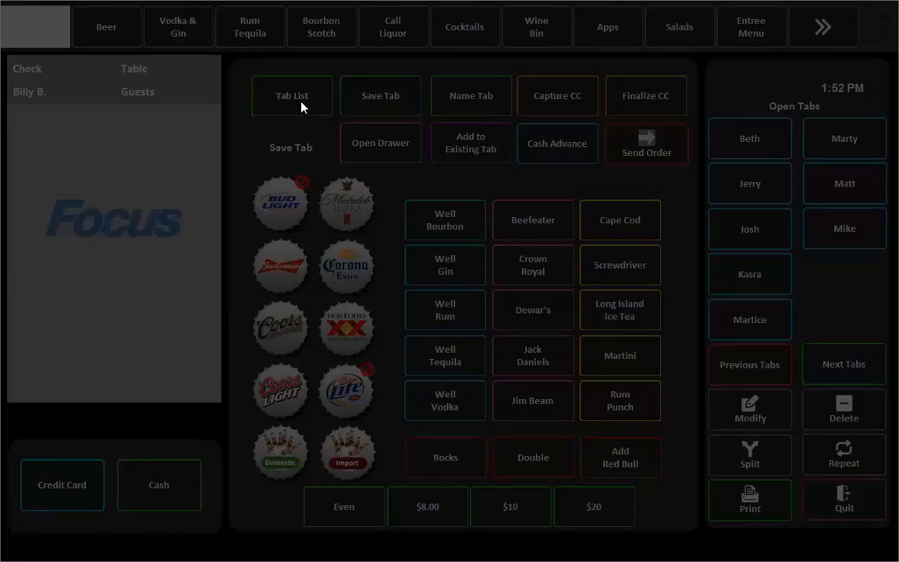
- Recall several guests' open tabs in turn, including check 15 with the Crown Royal and check 17
click(347, 328)
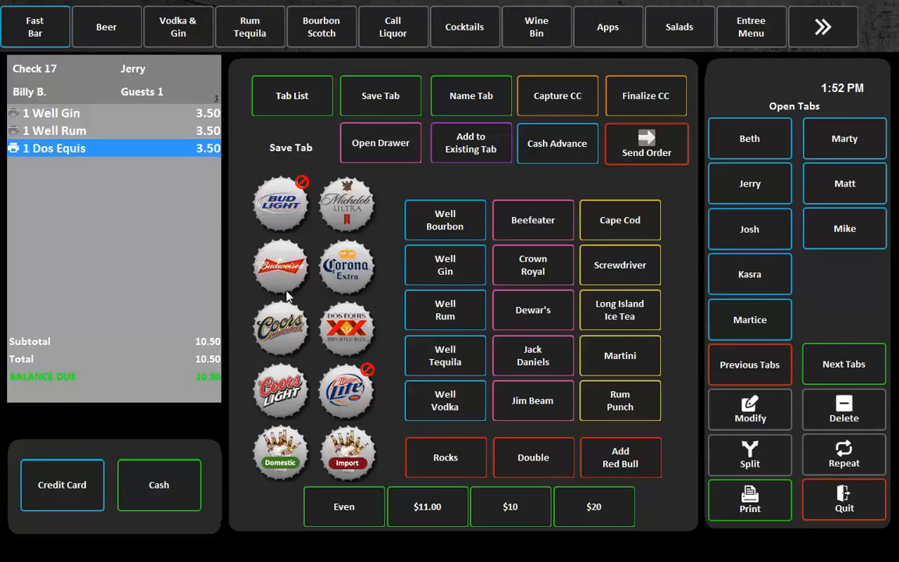
mouse_move(762, 201)
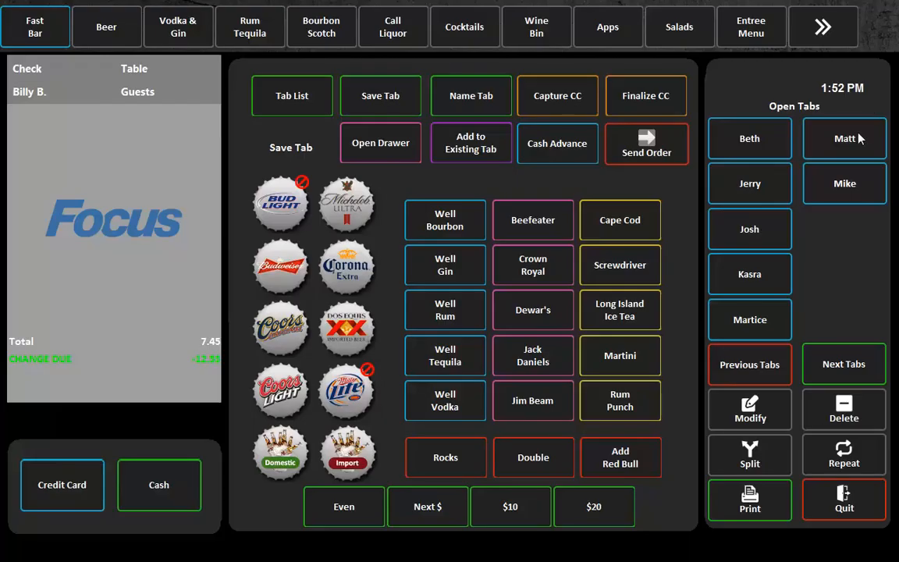
click(844, 183)
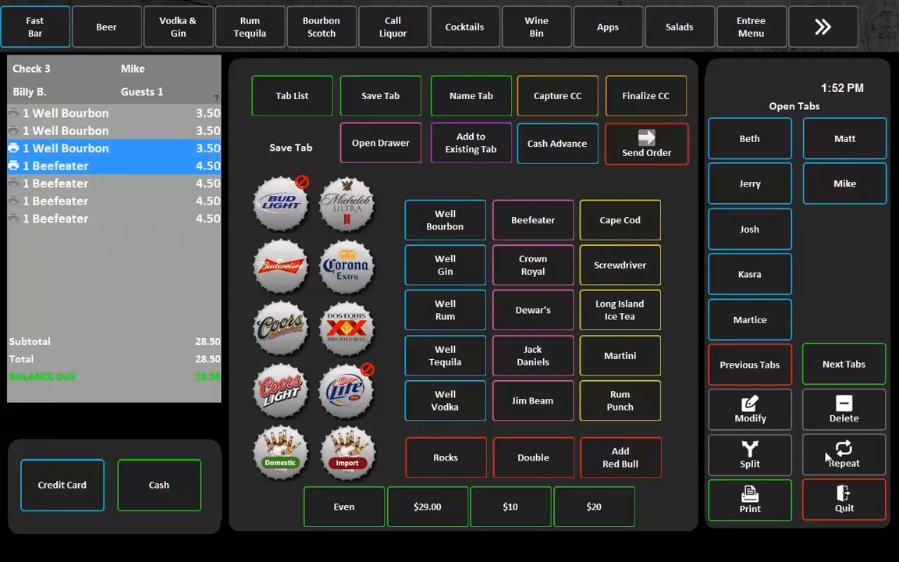
click(749, 319)
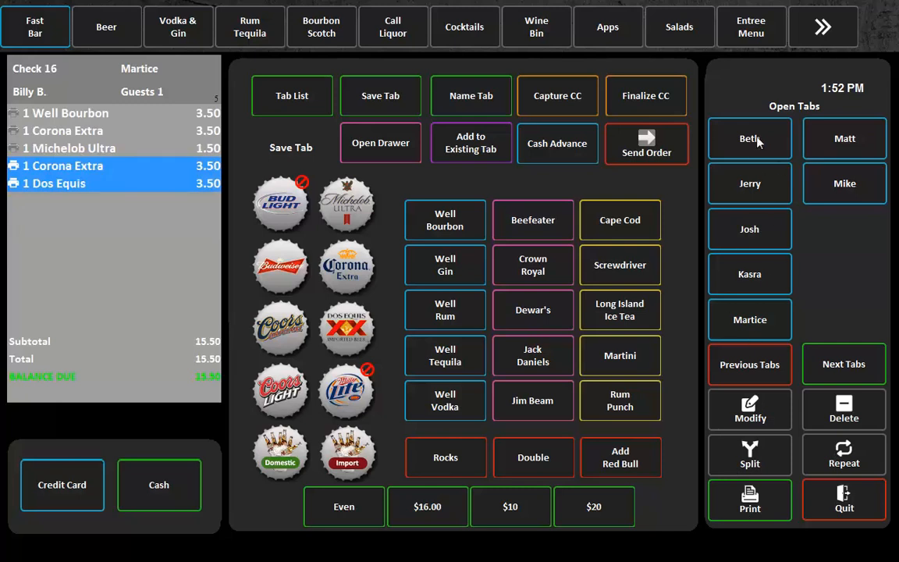
click(749, 183)
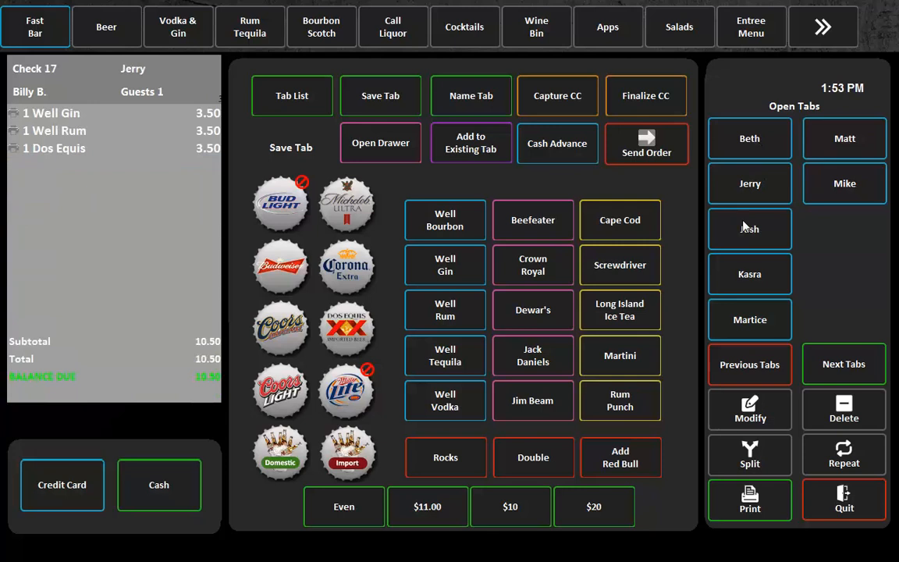
click(749, 275)
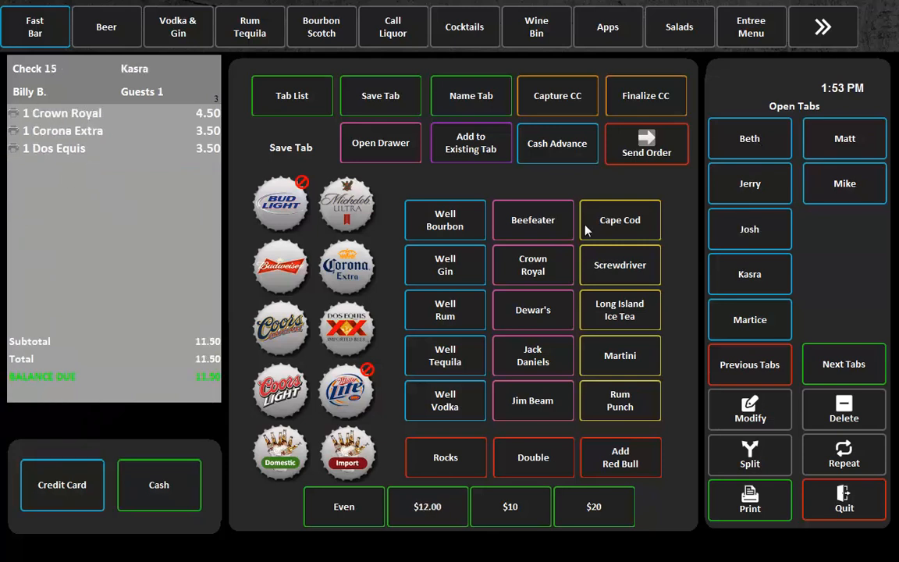
click(292, 96)
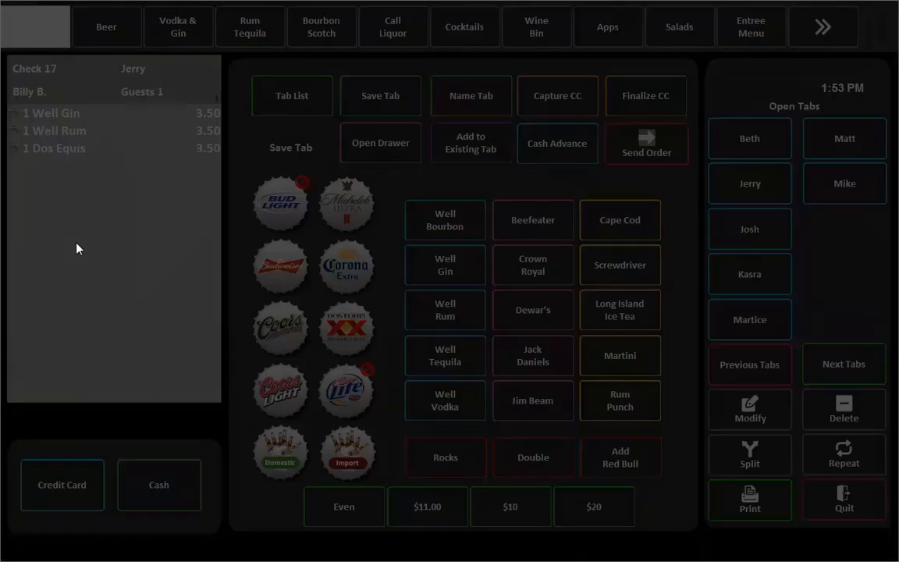
mouse_move(304, 94)
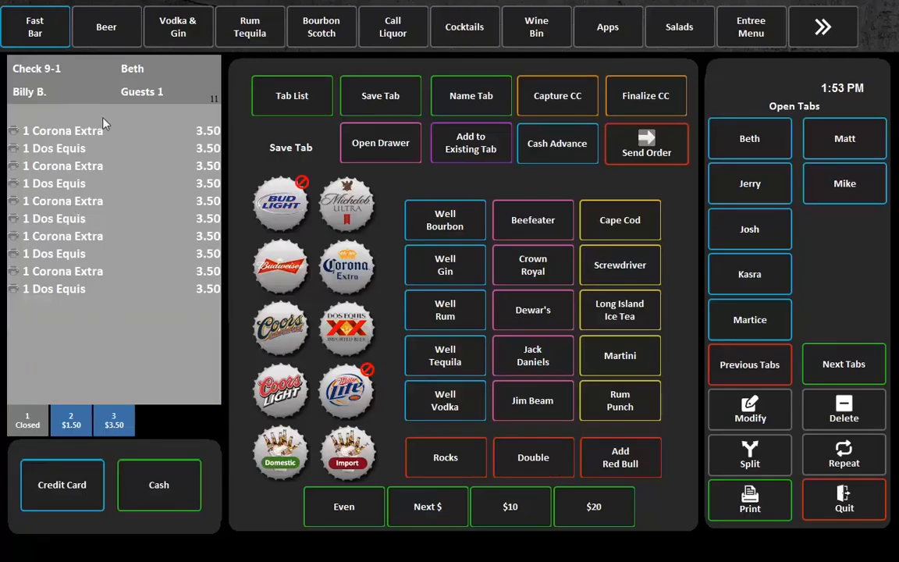
mouse_move(676, 257)
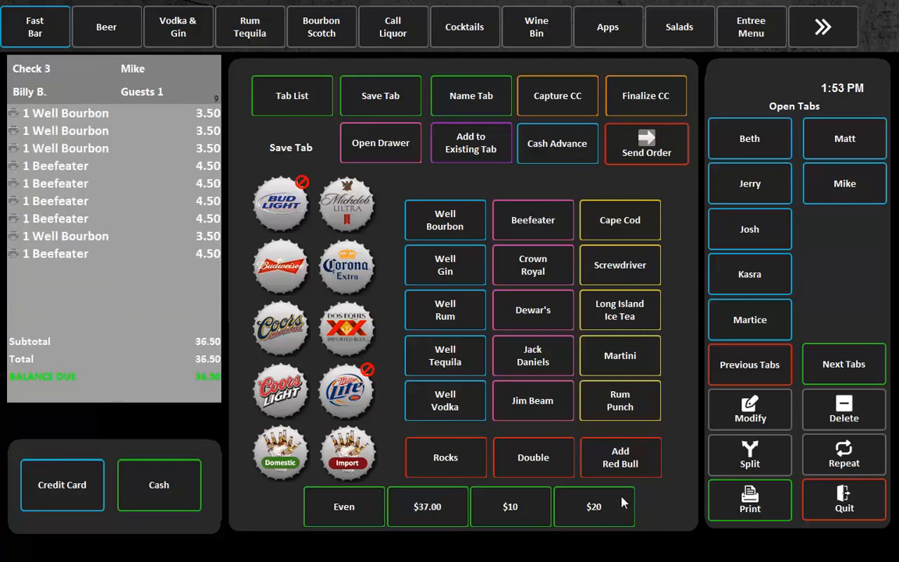
- Cash out check 3's $36.50 balance, leaving $3.50 change due
click(593, 506)
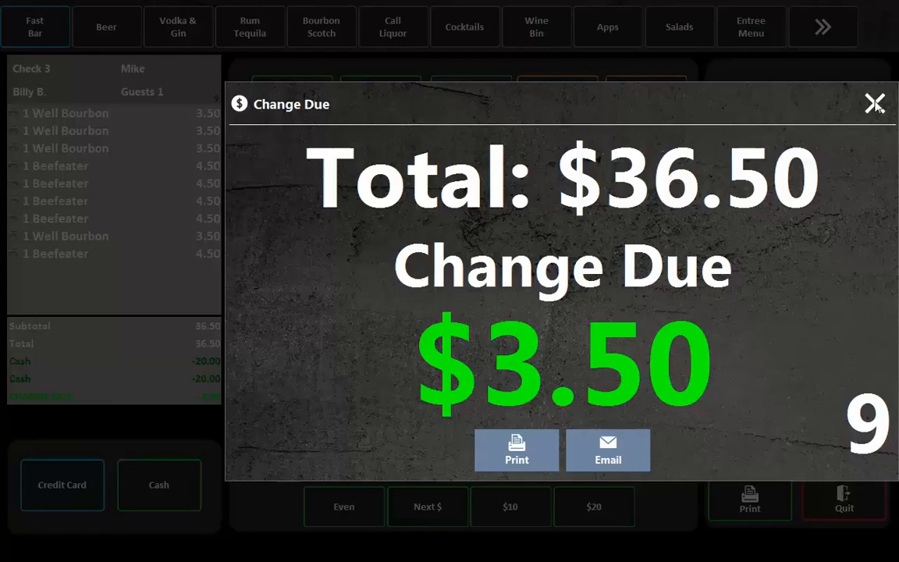
click(875, 103)
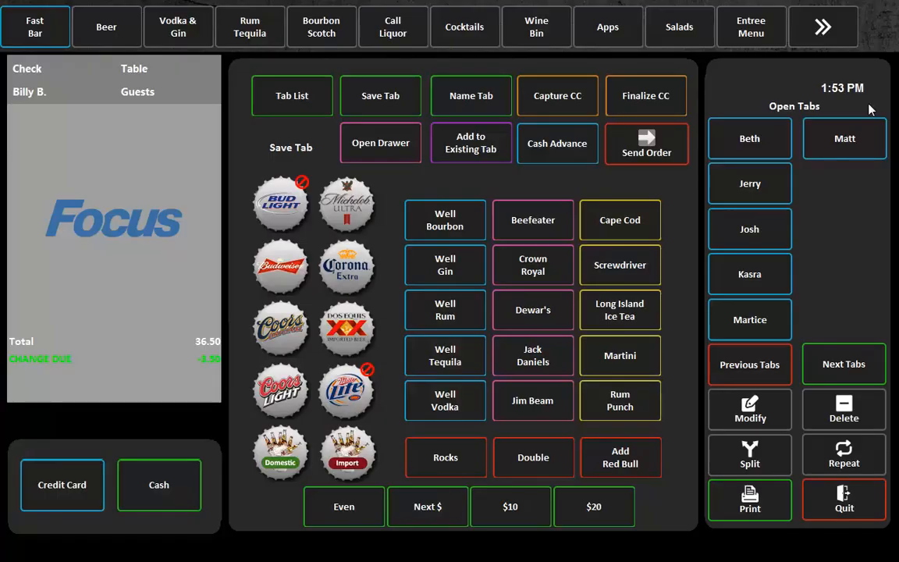
mouse_move(490, 225)
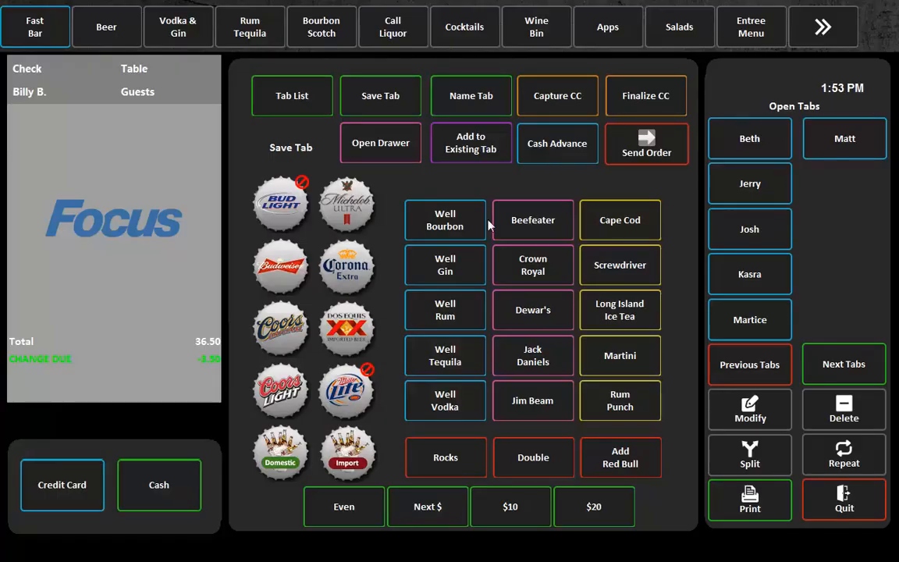
mouse_move(742, 156)
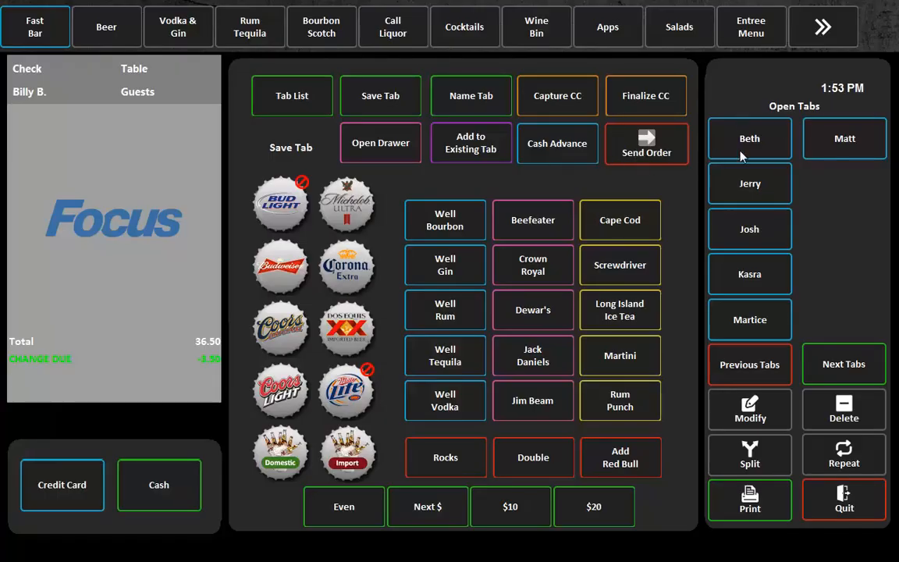
- Review checks 12-1, 15 and 17, ending back on check 12-1's $7.00 tab
click(750, 138)
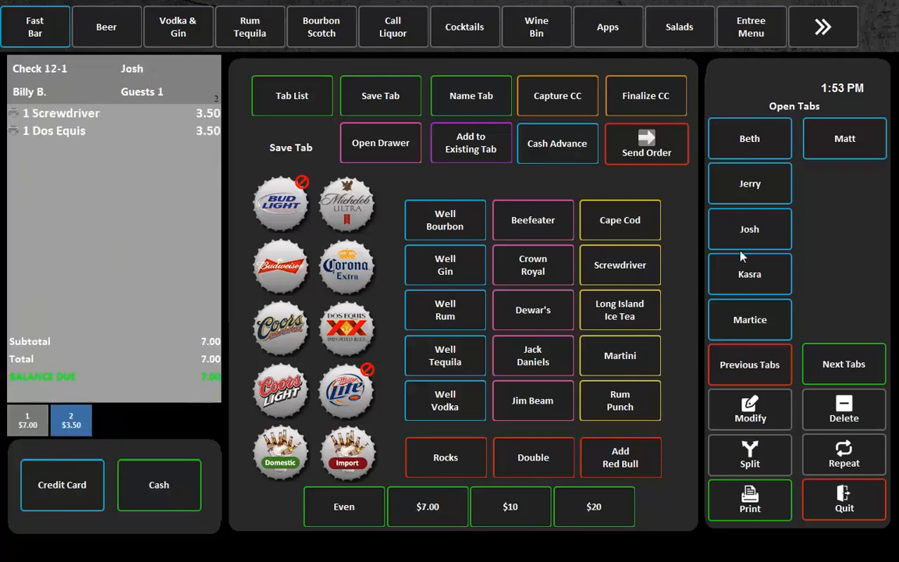
click(750, 274)
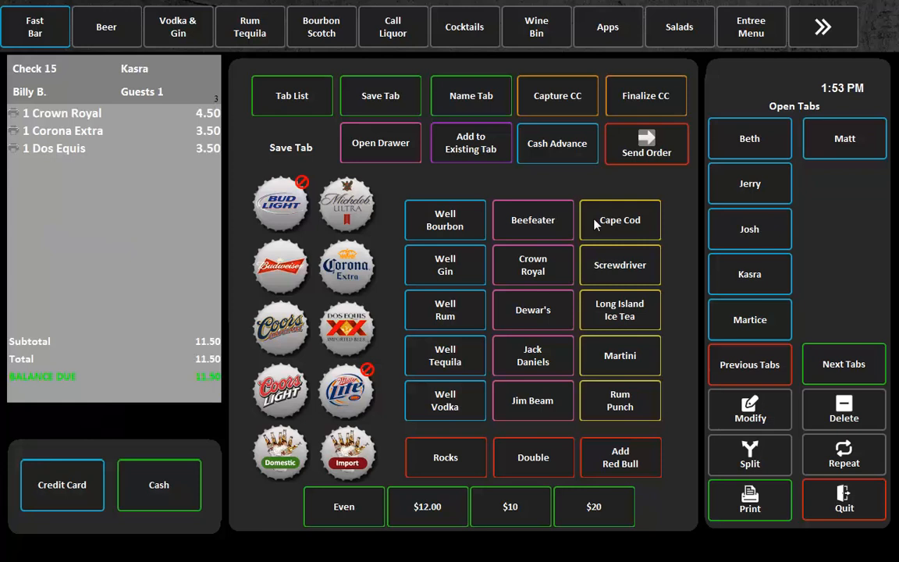
click(749, 184)
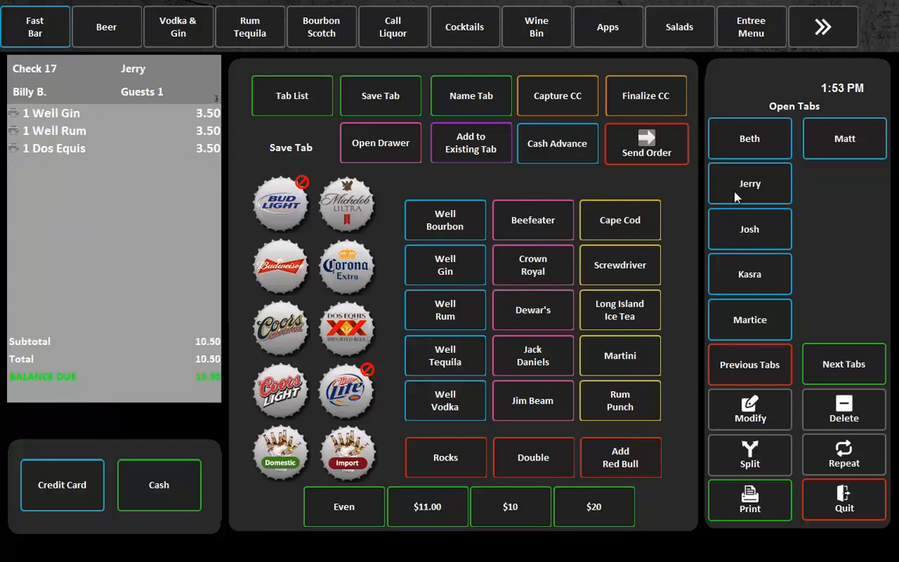
click(620, 265)
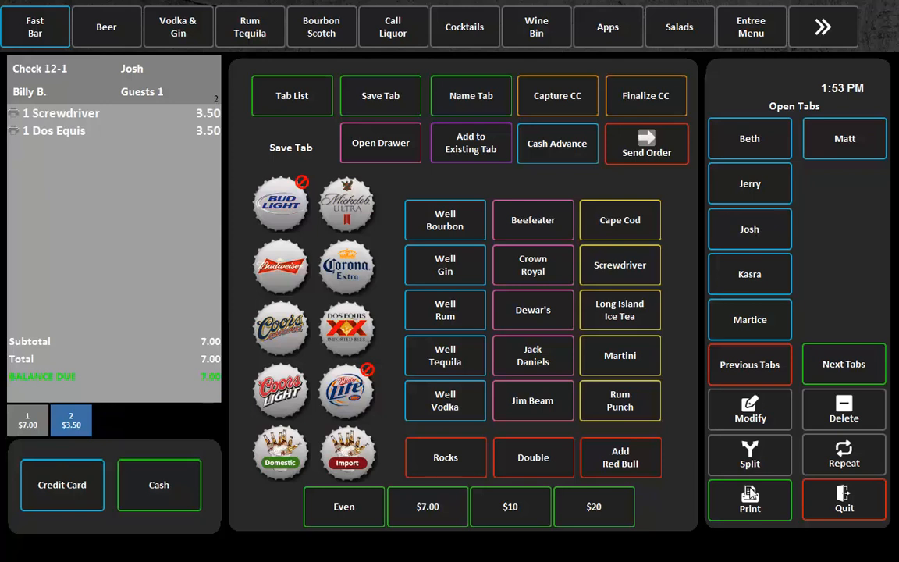
mouse_move(602, 513)
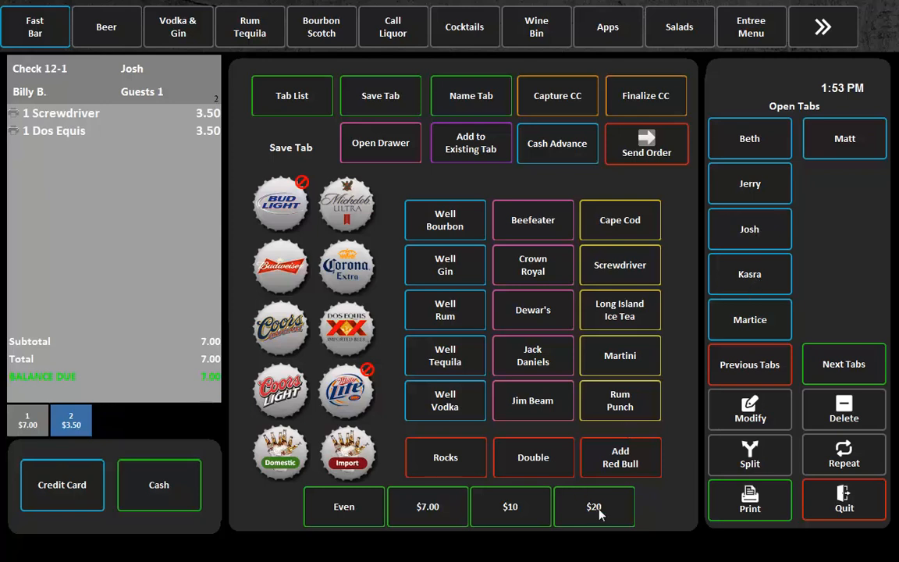
mouse_move(750, 228)
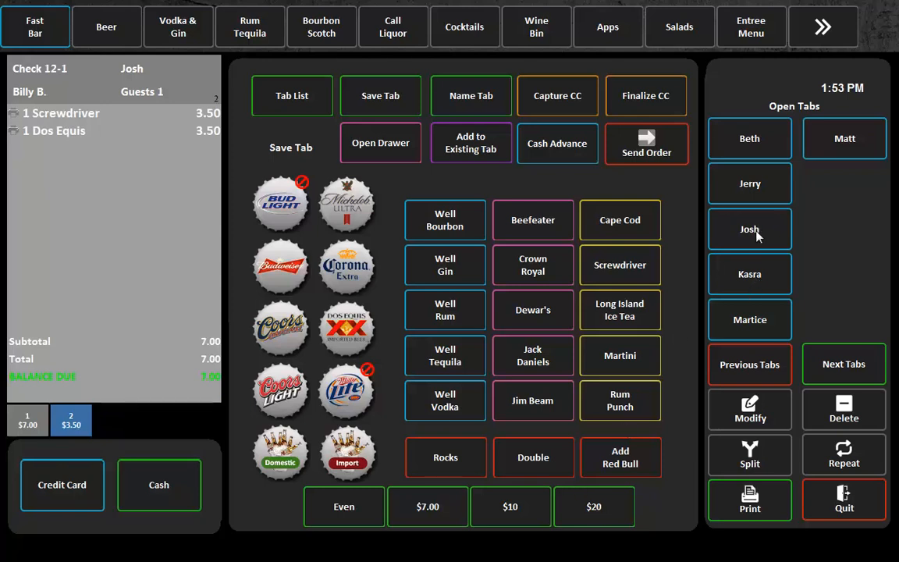
- Move the Long Island Ice Tea from seat 2 onto seat 1 of check 12-1 for a $10.50 total
click(750, 456)
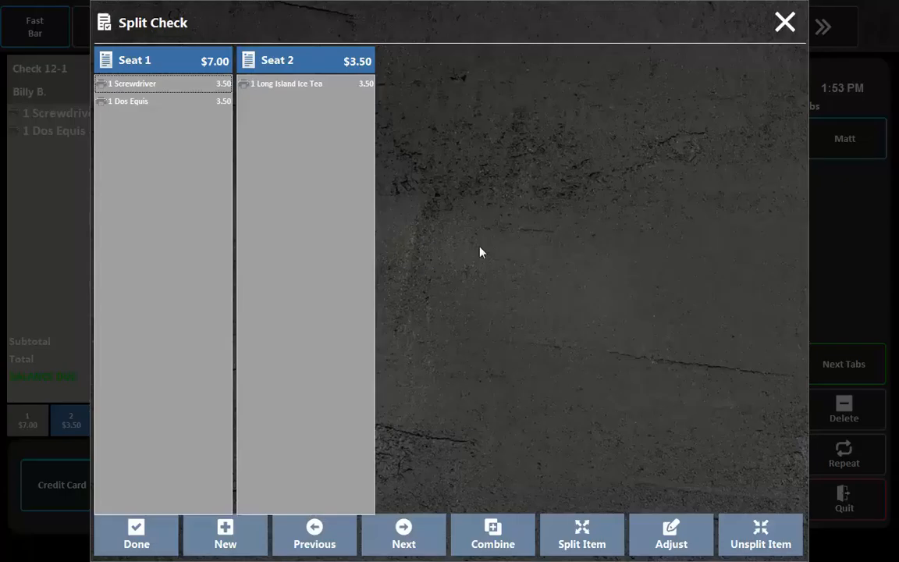
click(304, 84)
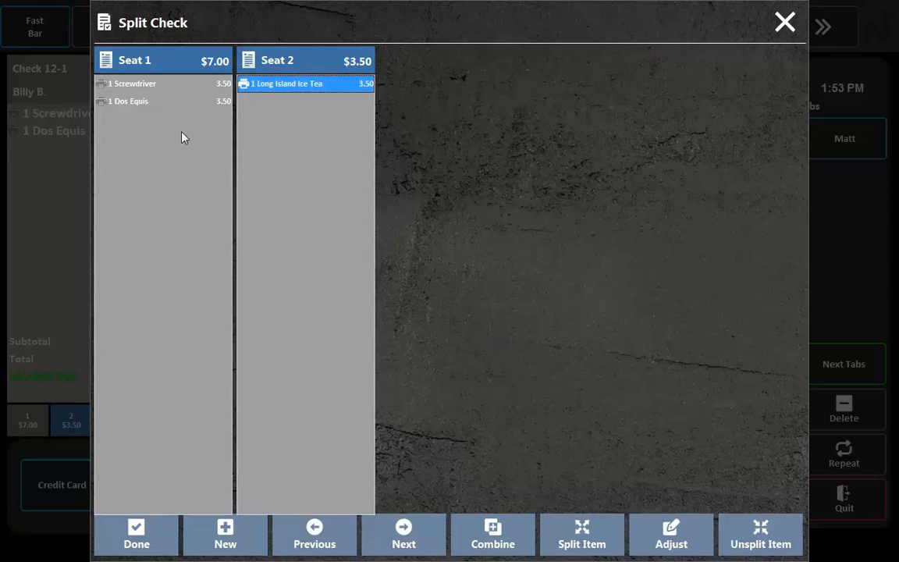
click(786, 22)
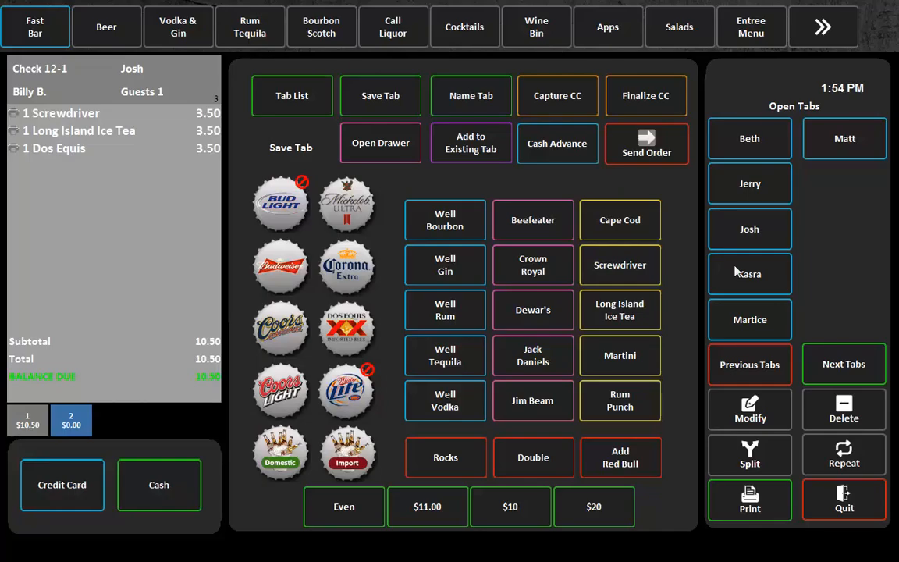
mouse_move(752, 388)
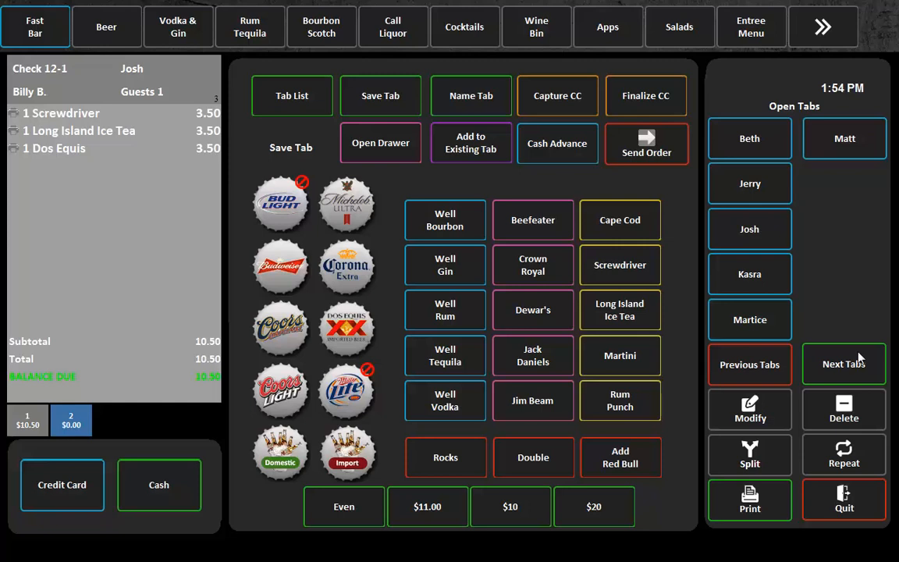
mouse_move(836, 219)
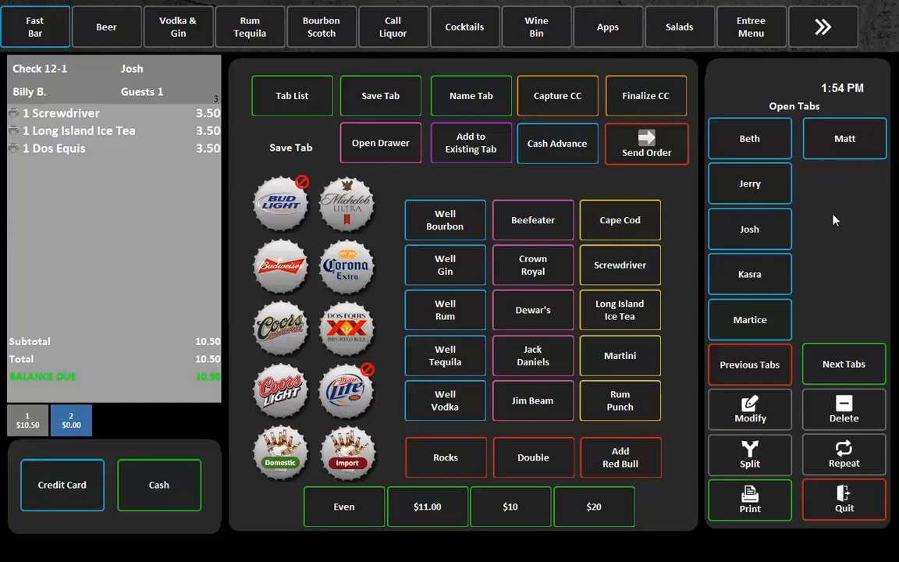
mouse_move(825, 319)
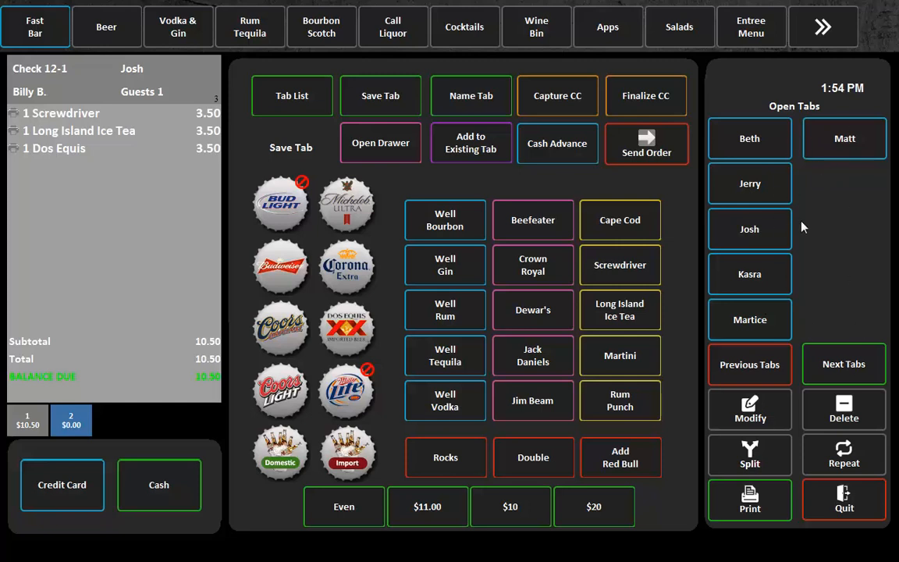
mouse_move(776, 412)
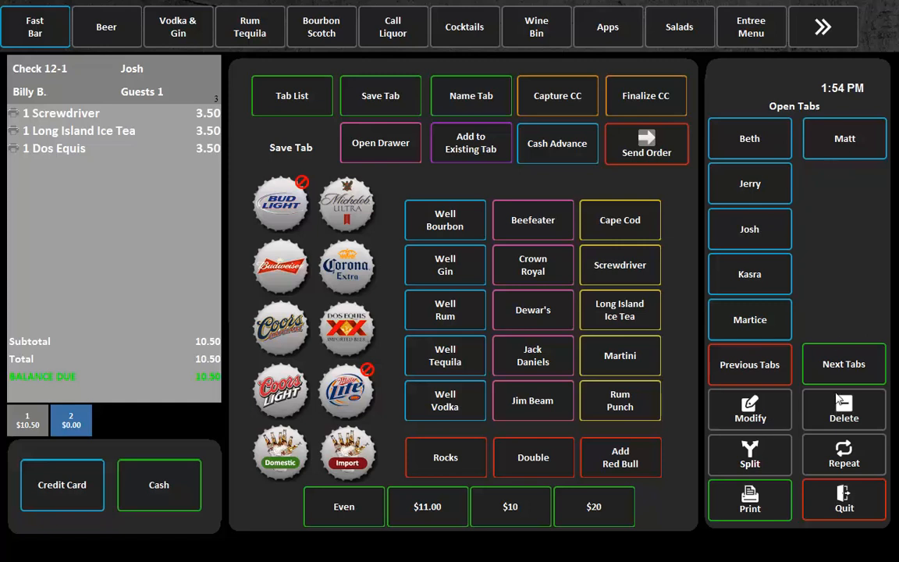
mouse_move(821, 202)
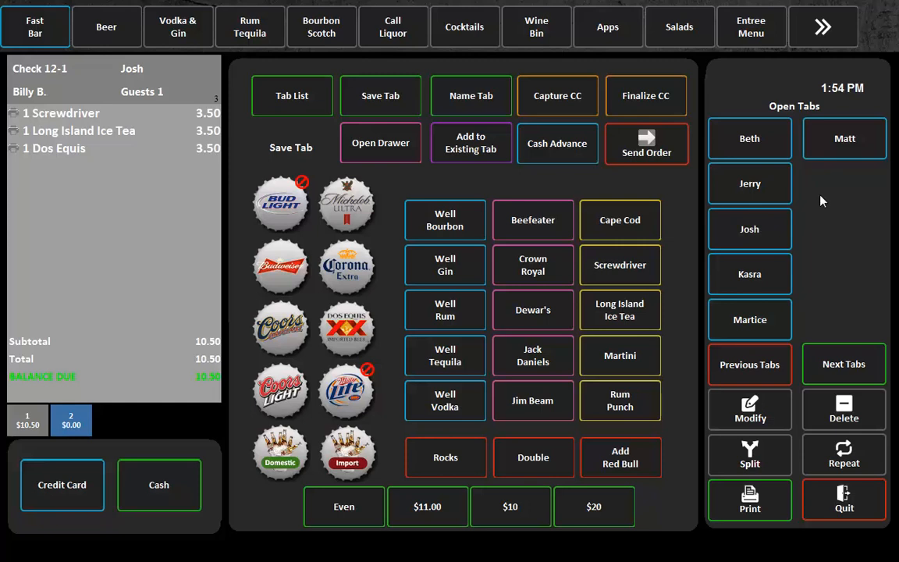
mouse_move(765, 253)
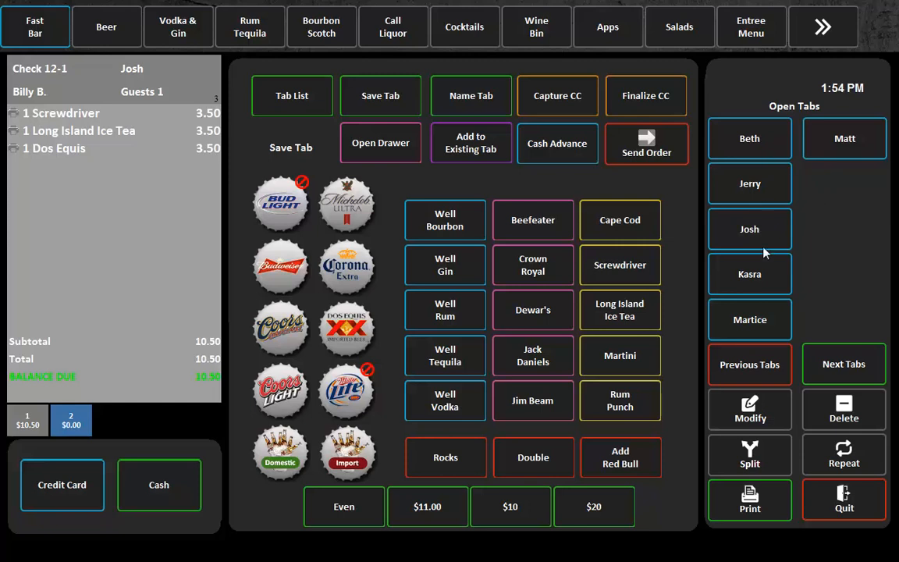
mouse_move(850, 434)
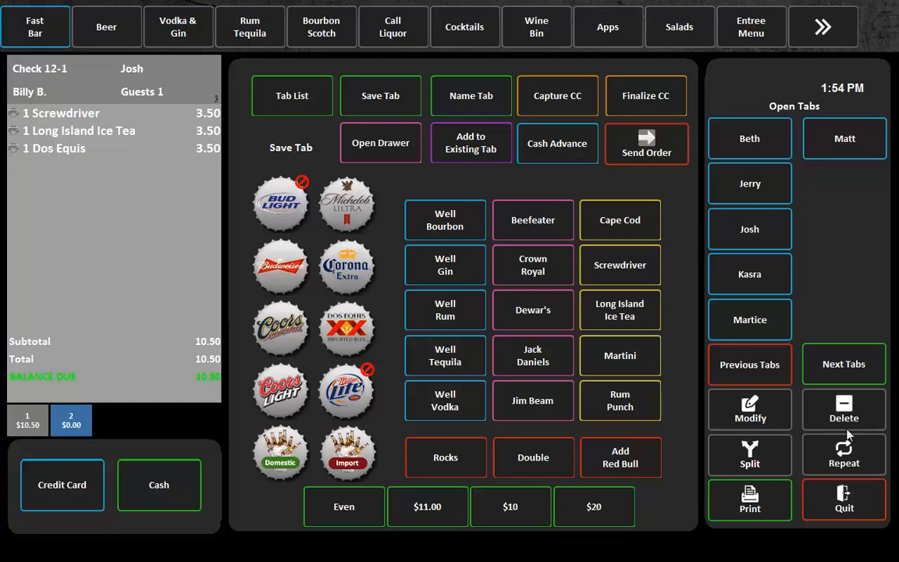
- Quit the floor plan back to the Access Codes sign-in screen
click(843, 499)
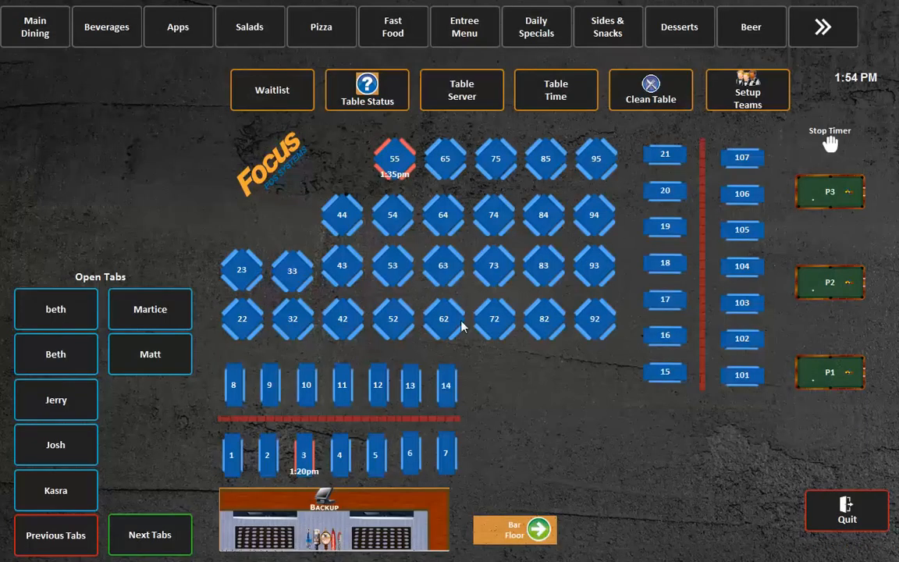
mouse_move(97, 422)
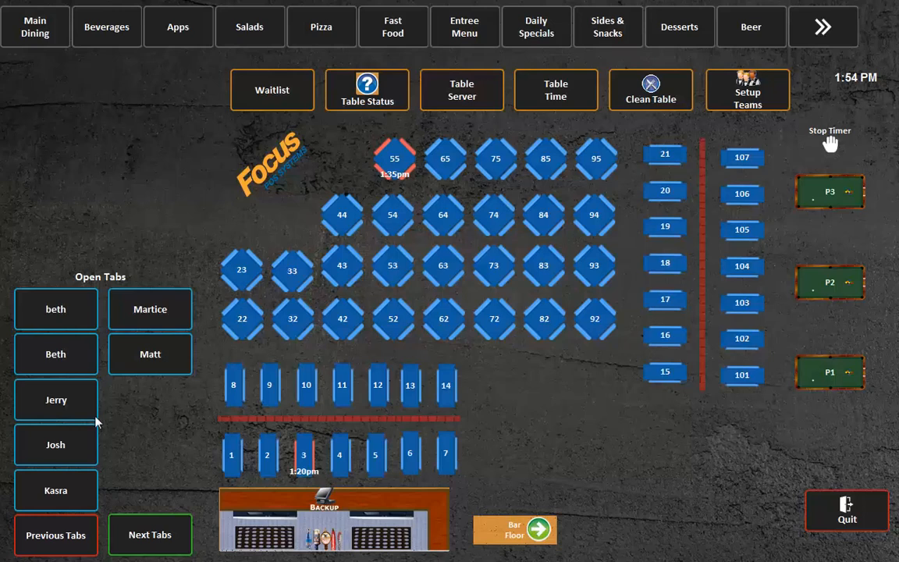
mouse_move(503, 376)
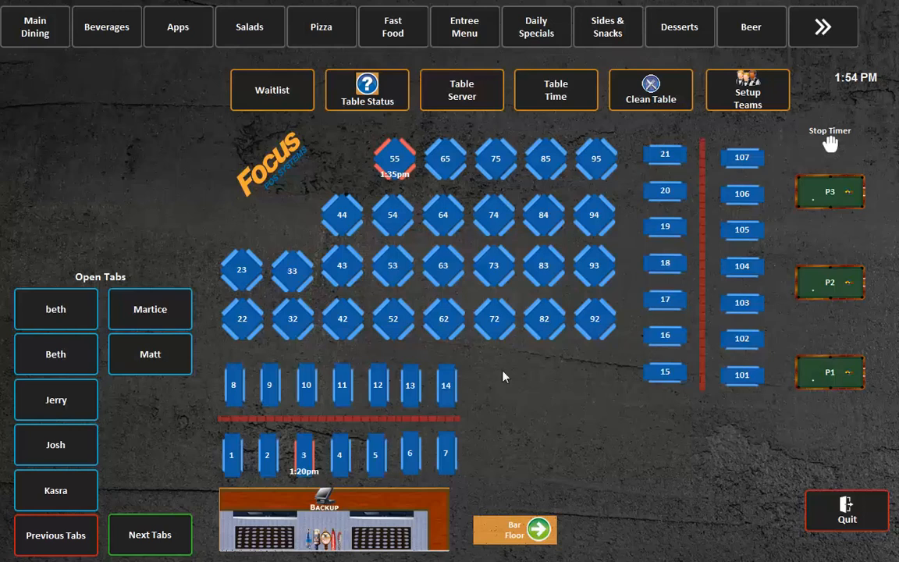
mouse_move(381, 246)
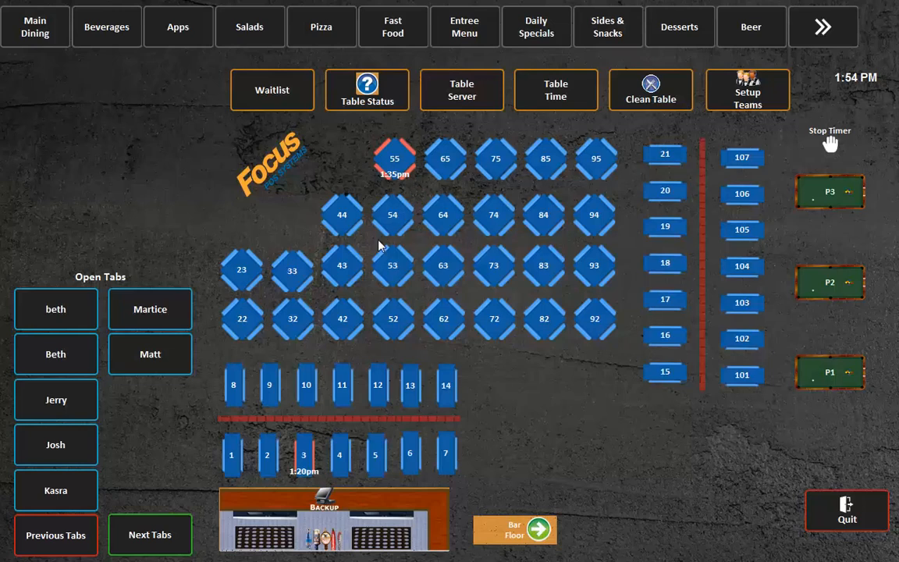
mouse_move(131, 304)
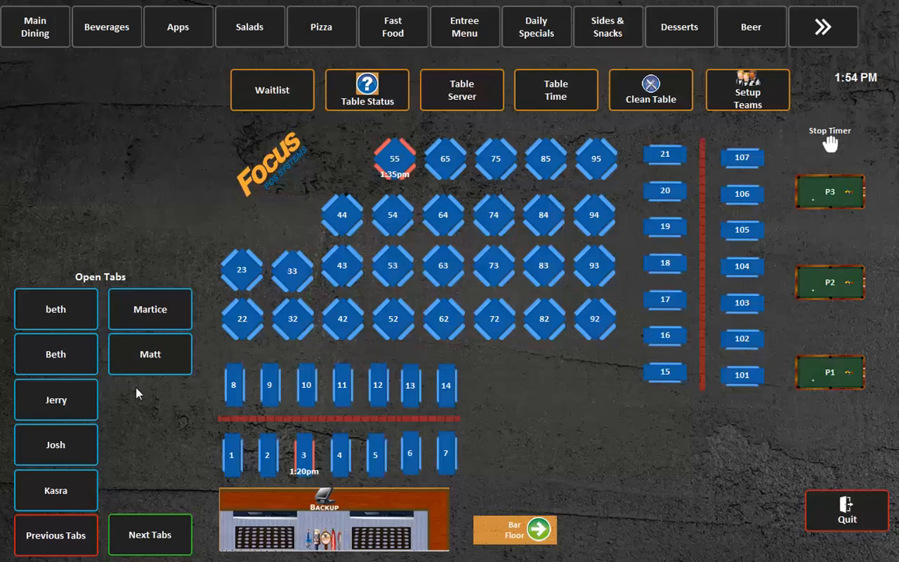
mouse_move(153, 295)
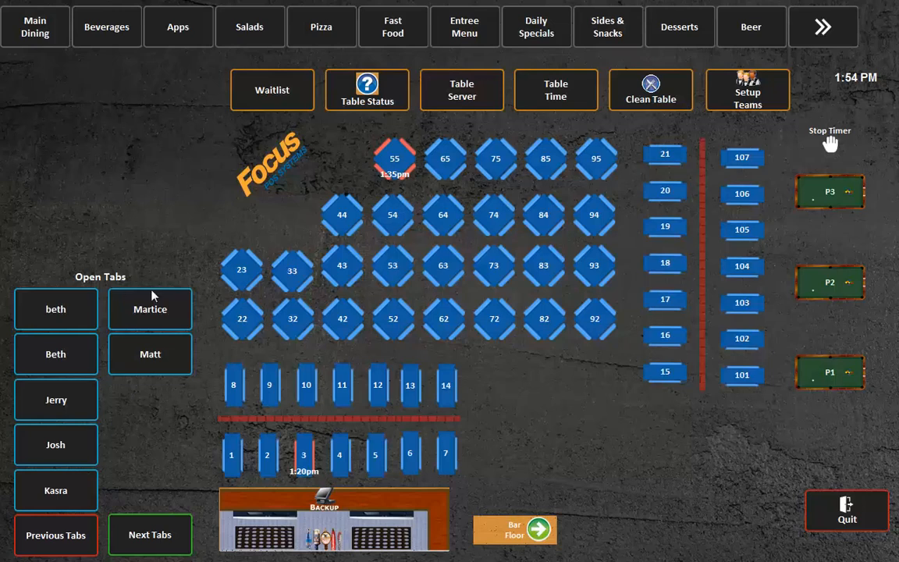
mouse_move(142, 465)
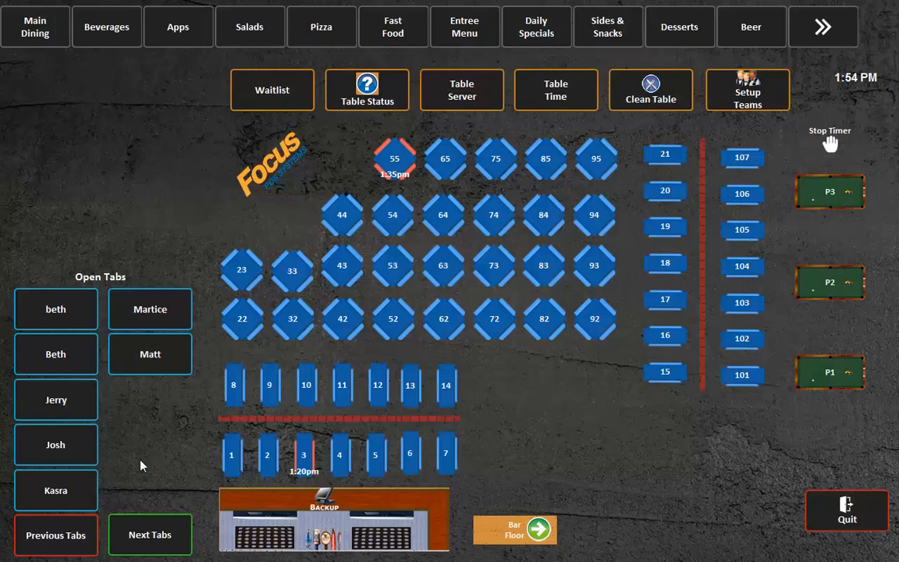
mouse_move(150, 400)
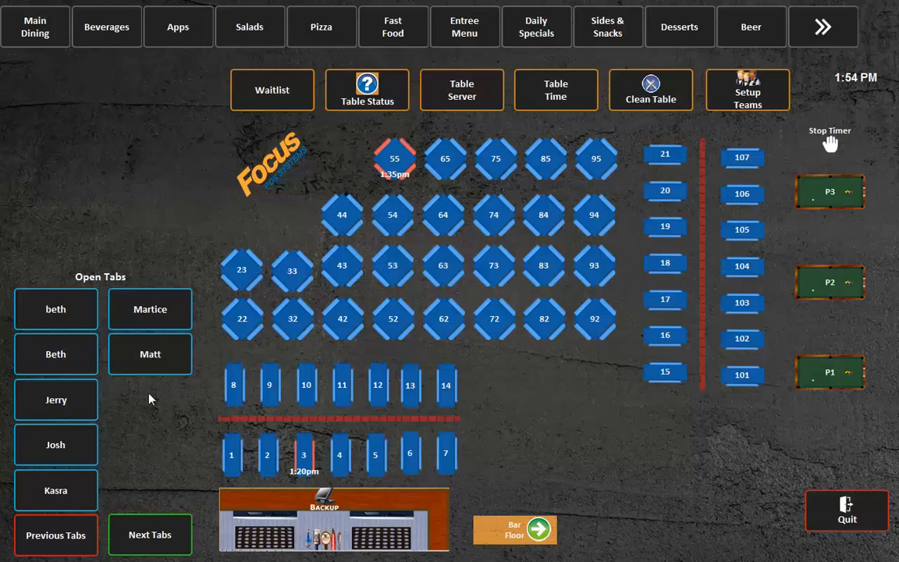
mouse_move(153, 391)
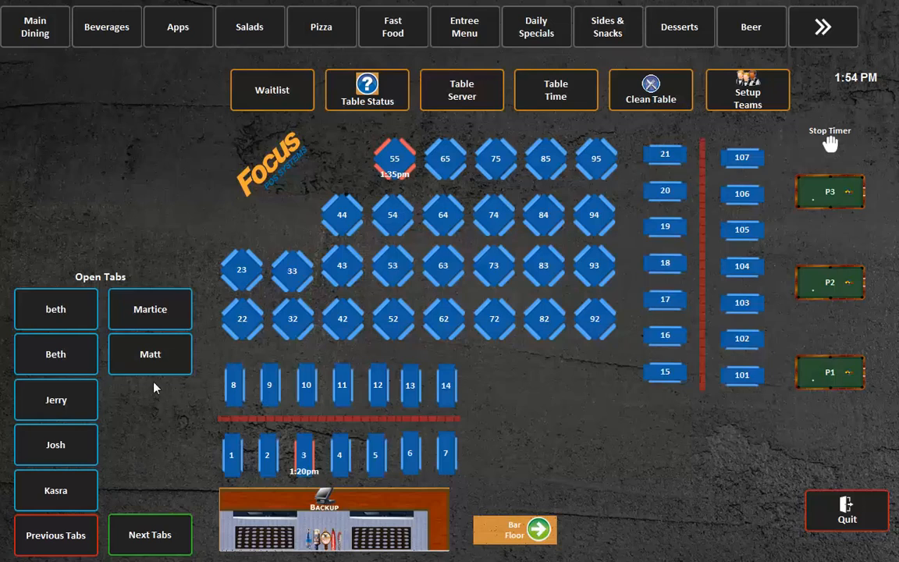
mouse_move(154, 409)
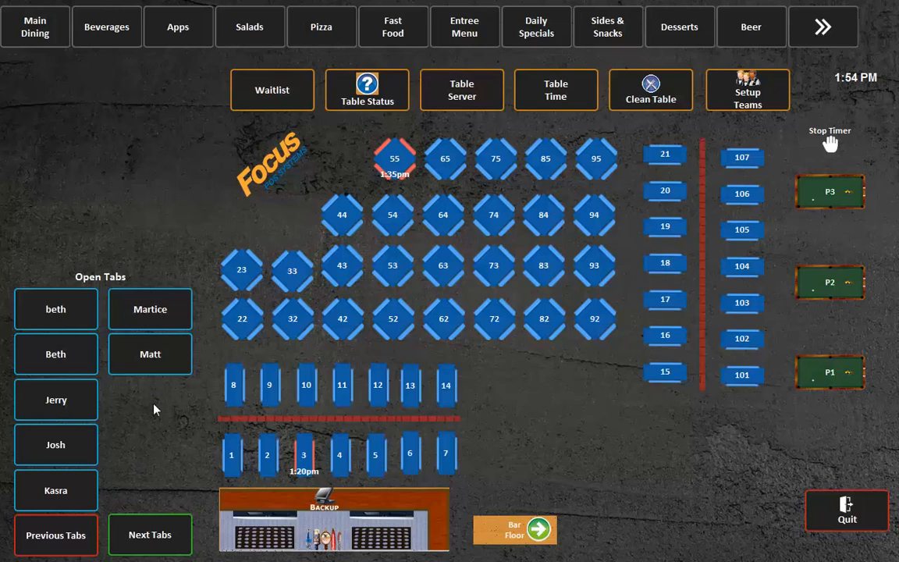
mouse_move(156, 406)
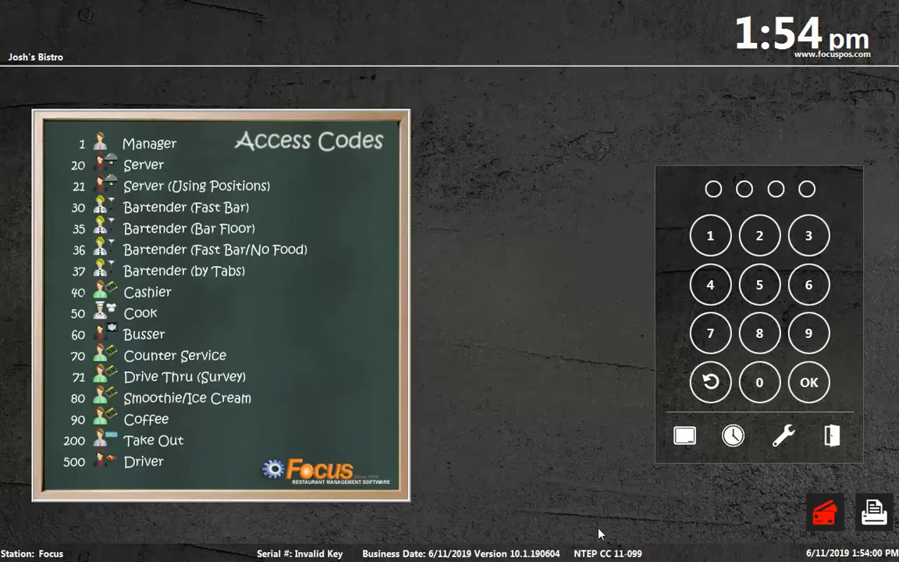
- Enter Manager Functions > Setup and launch the screen layout editor, inspecting a screen item
click(784, 435)
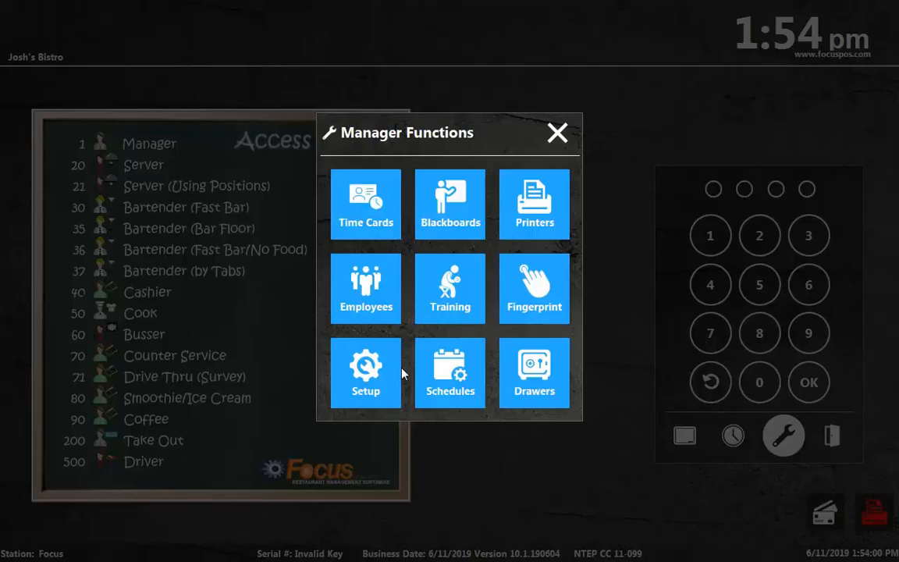
click(558, 133)
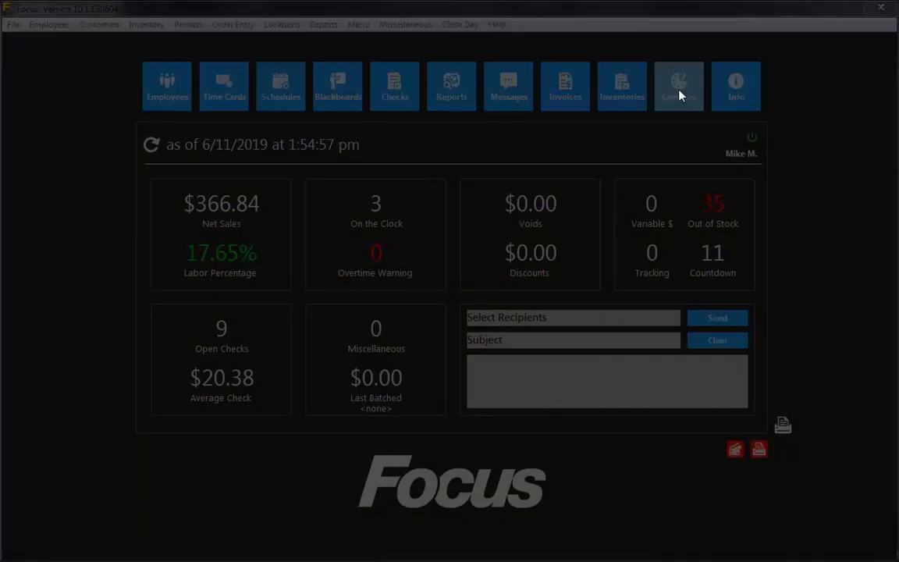
click(678, 86)
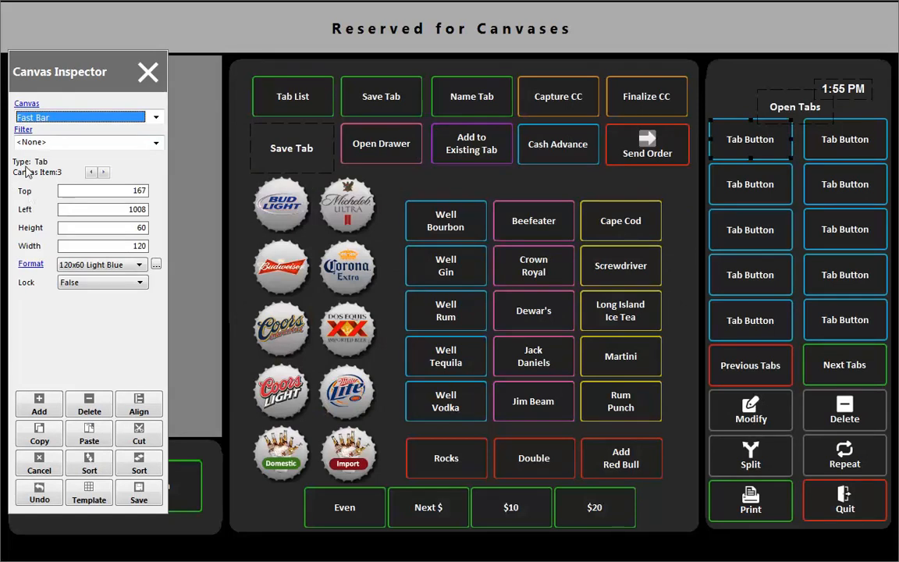
right_click(469, 187)
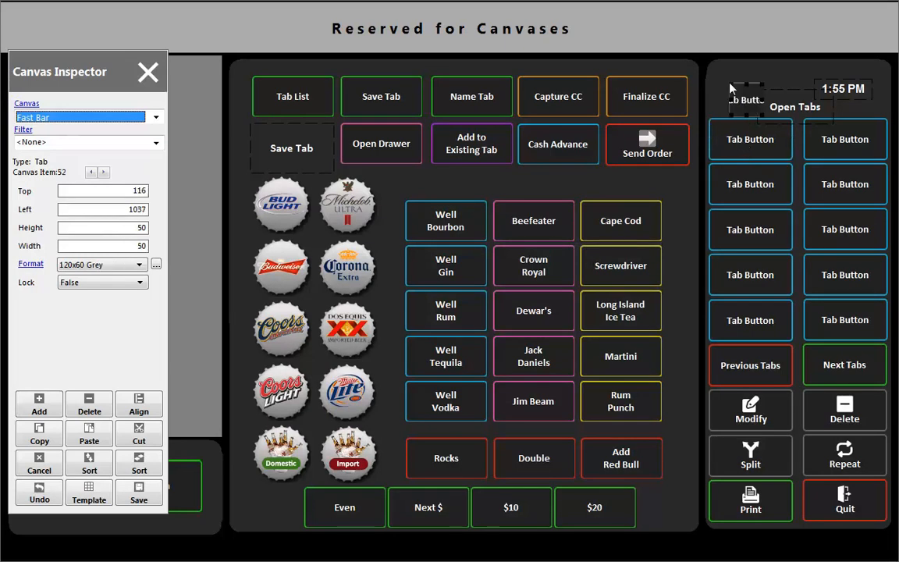
mouse_move(102, 362)
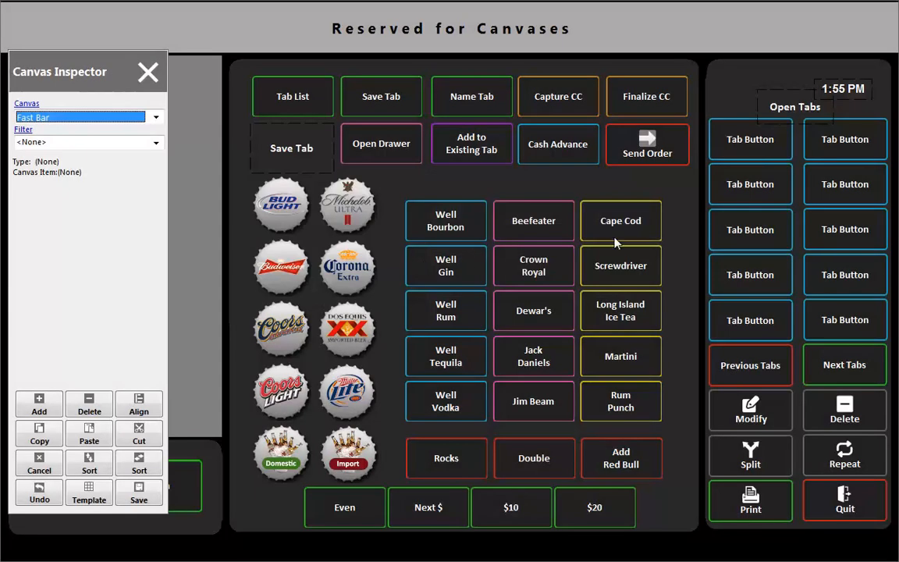
mouse_move(790, 319)
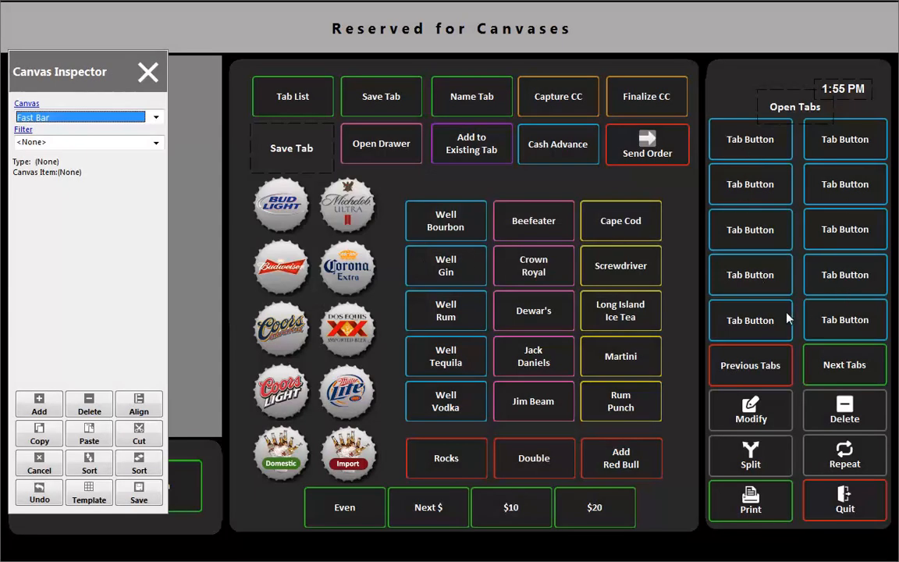
mouse_move(801, 318)
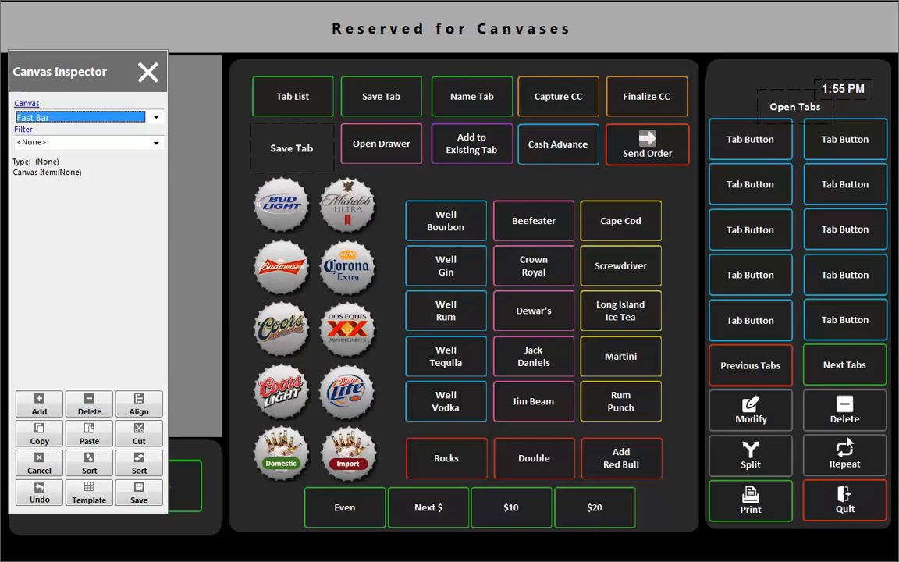
mouse_move(805, 196)
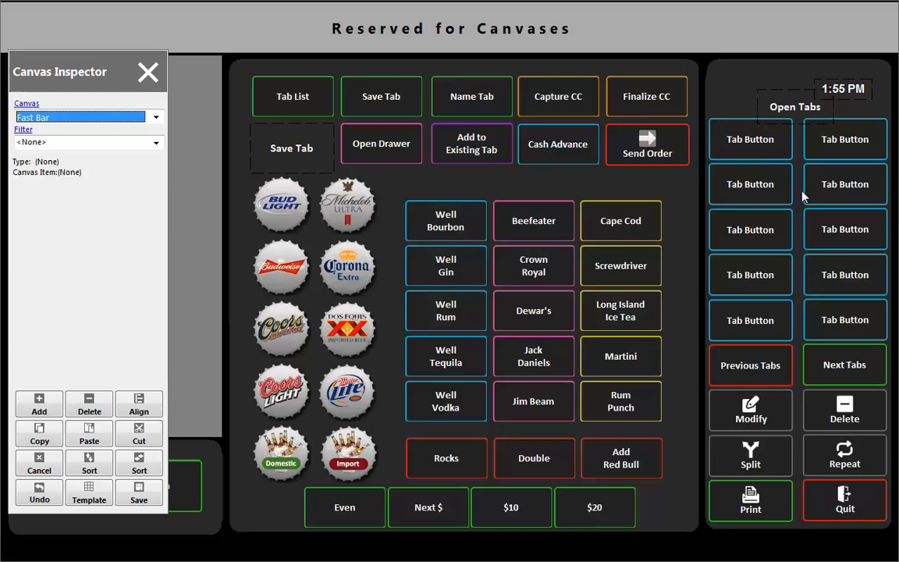
mouse_move(777, 391)
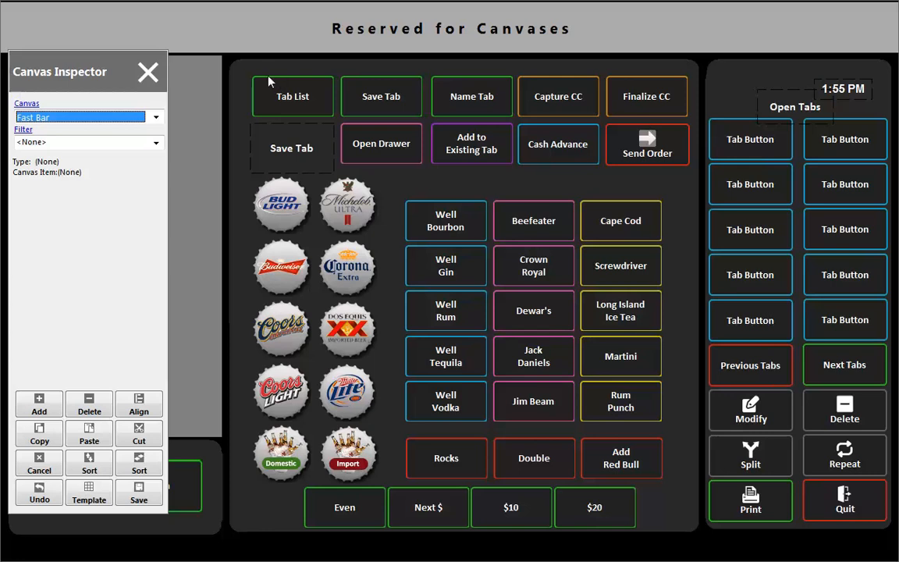
mouse_move(506, 202)
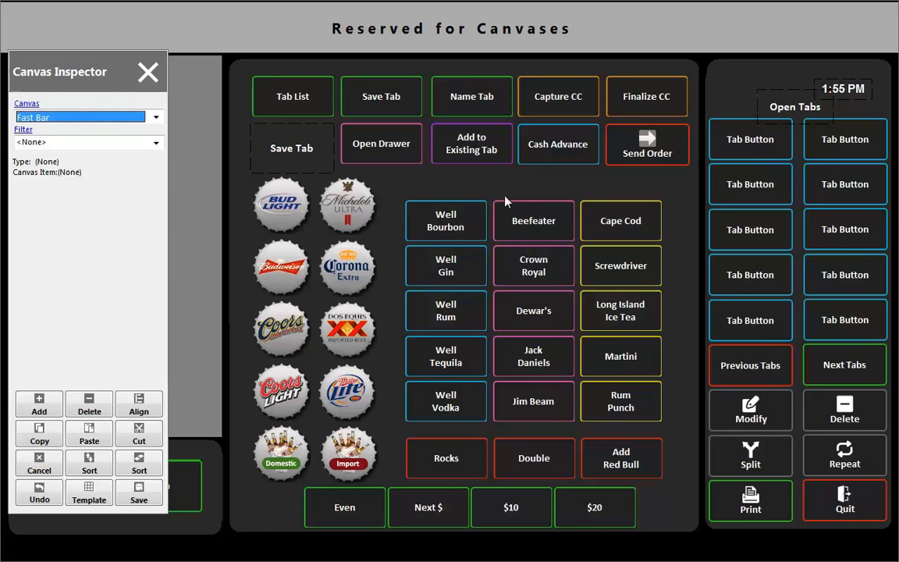
- Load the Fast Bar canvas and bring up its canvas properties
click(78, 117)
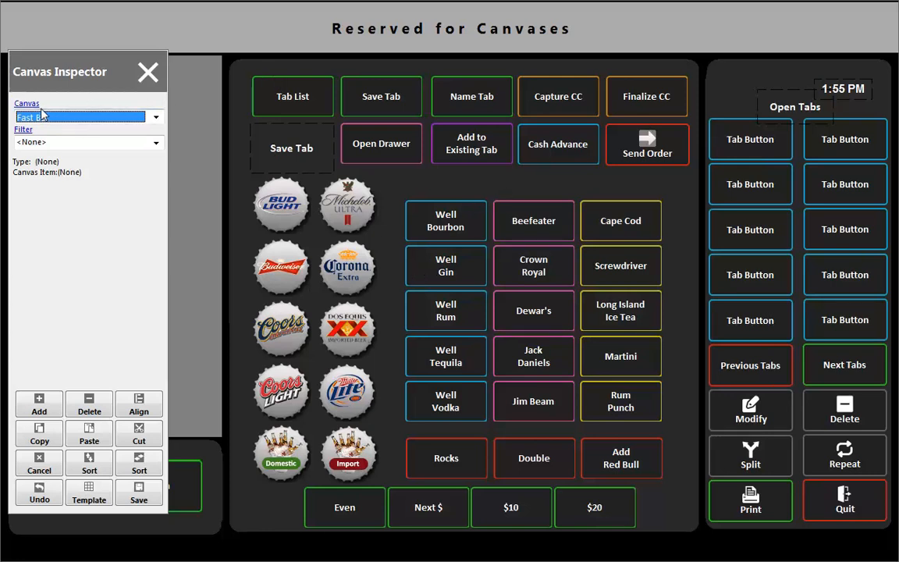
click(27, 103)
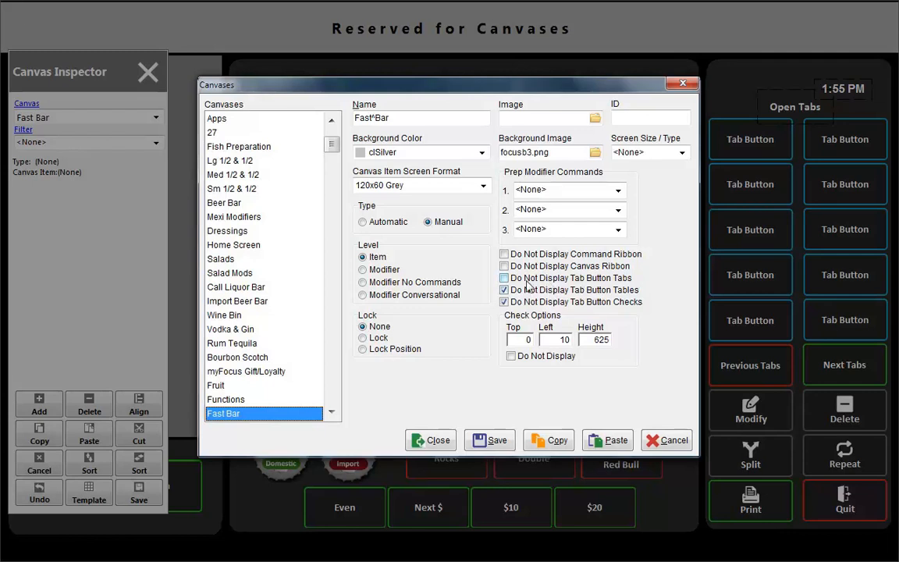
- Open the Canvases dialog for Fast Bar from the Canvas Inspector
click(505, 278)
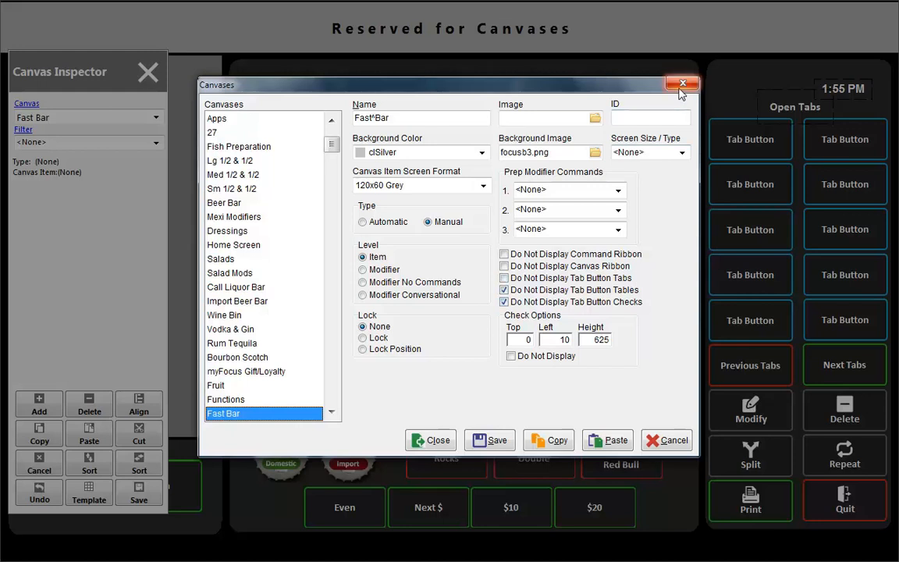
mouse_move(682, 85)
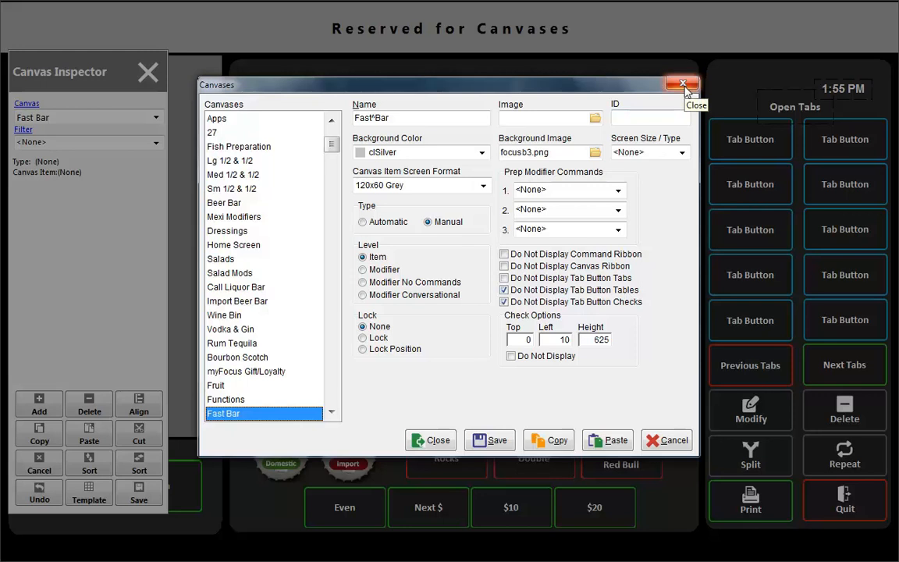
- Close the Fast Bar canvas properties and switch the editor to the Main Dining canvas
click(681, 84)
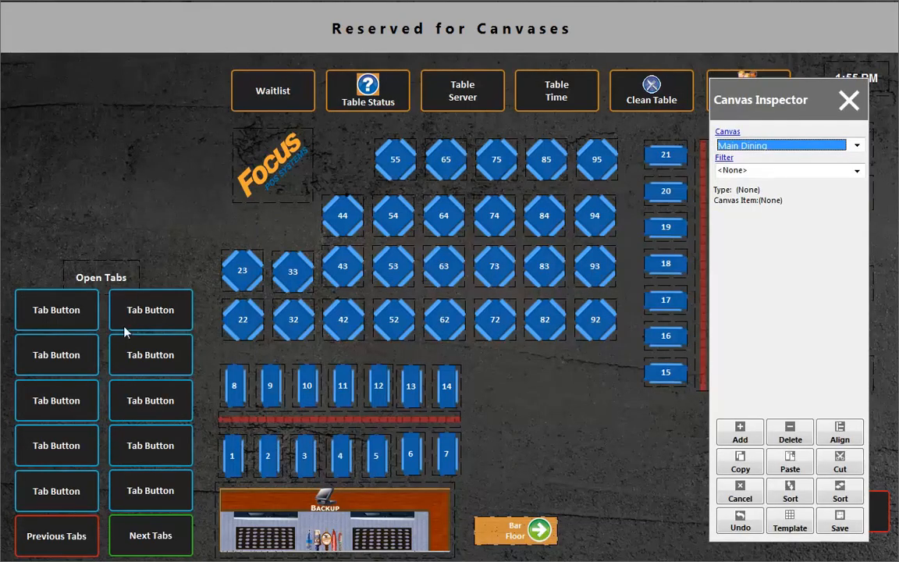
mouse_move(97, 337)
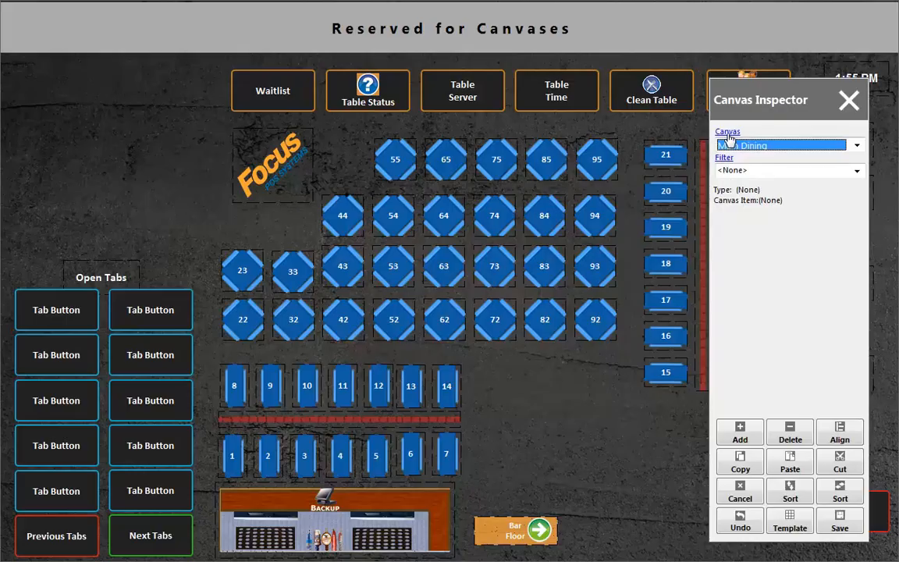
click(728, 131)
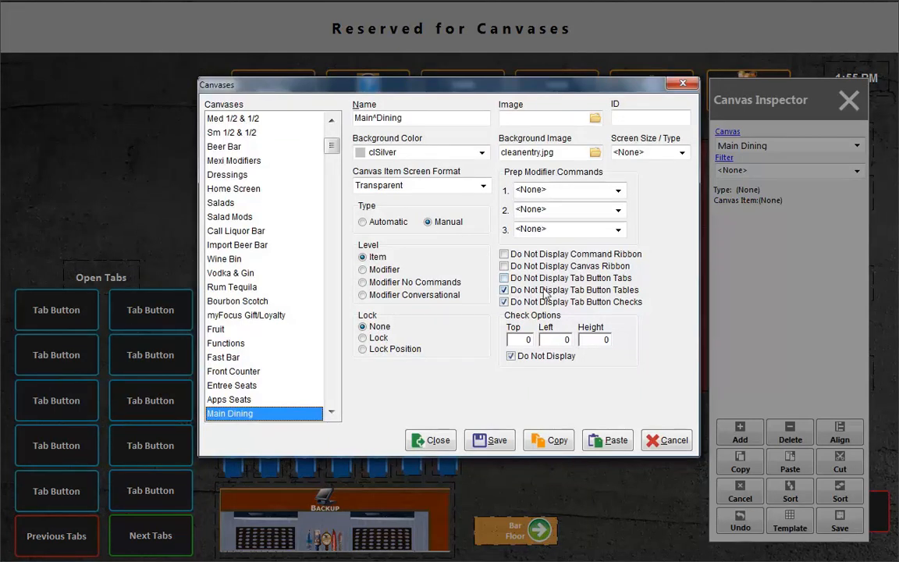
click(431, 441)
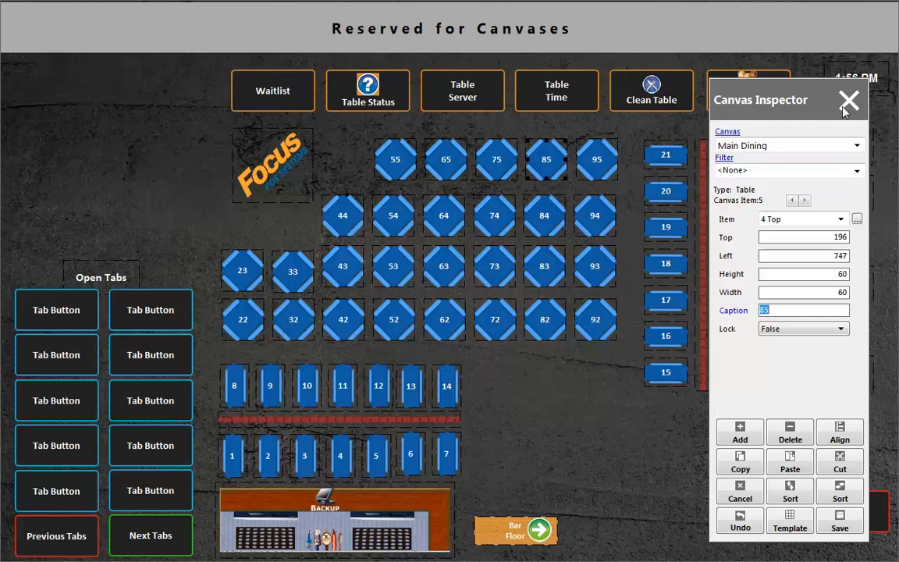
- Reopen the Fast Bar canvas and inspect the Next Tabs and Previous Tabs button settings
click(850, 102)
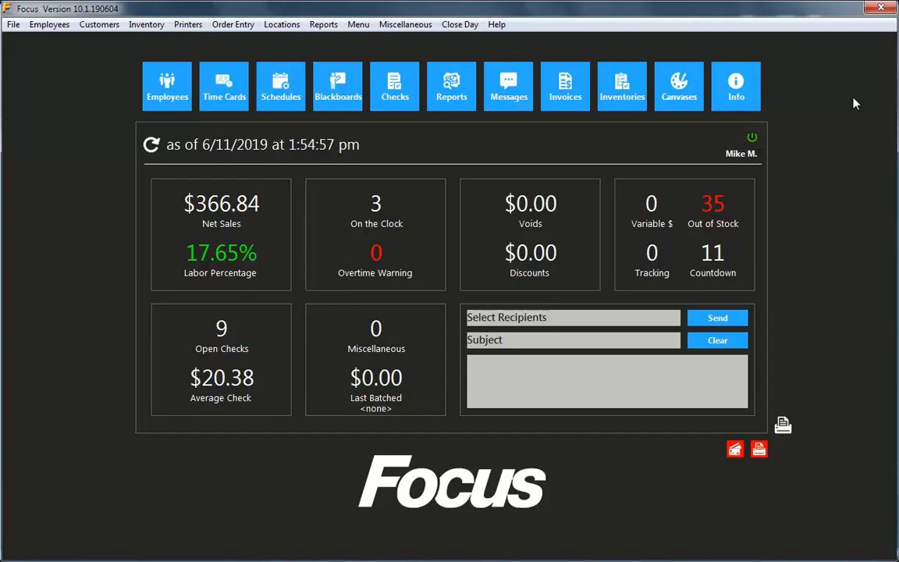
click(677, 86)
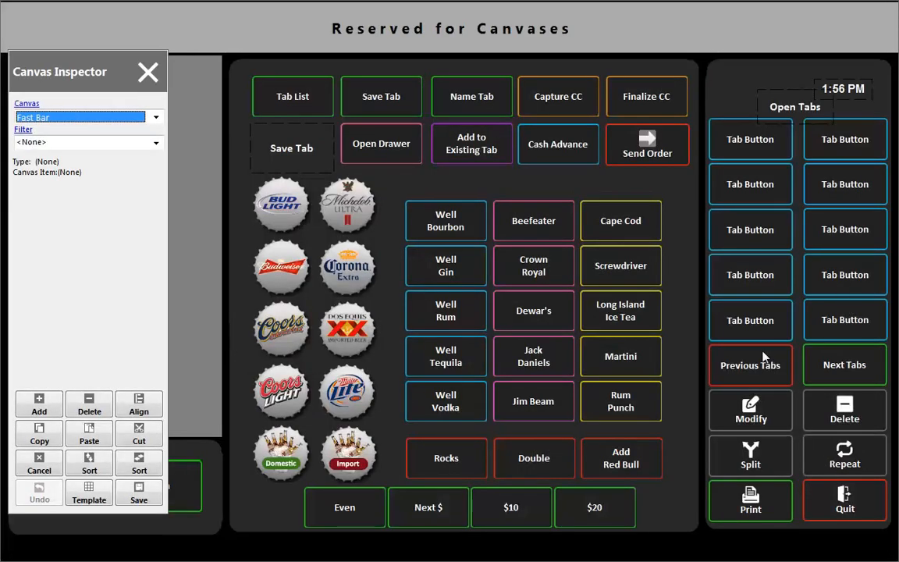
click(845, 365)
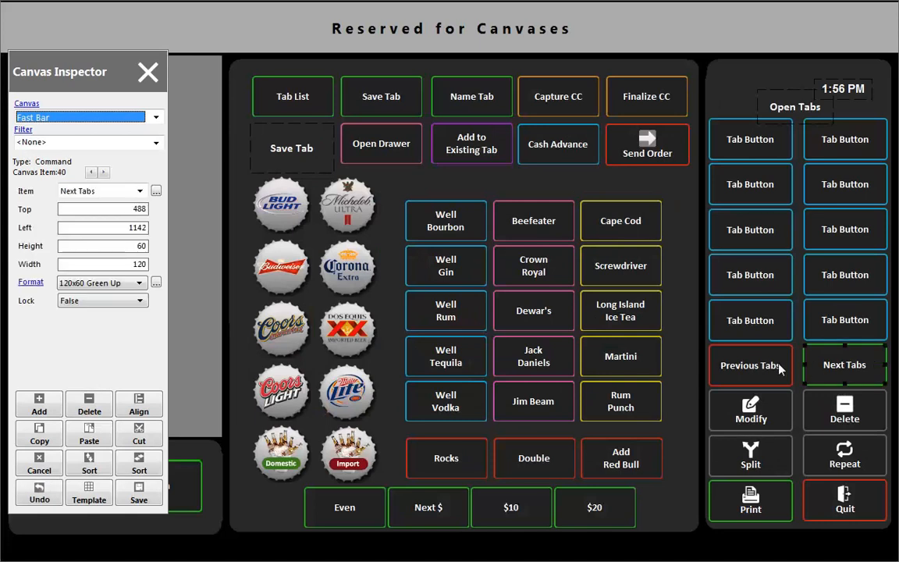
click(750, 366)
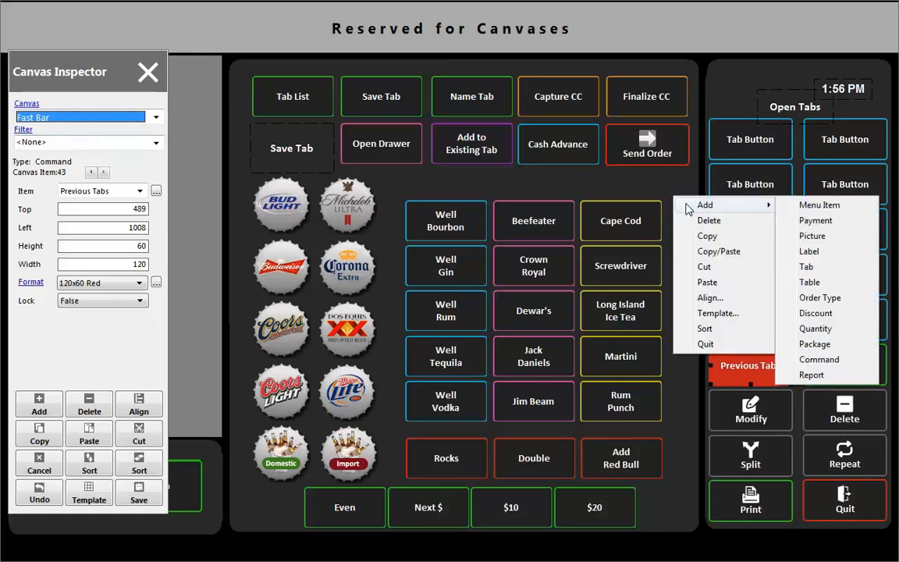
- Add a test command button set to Previous Tabs, then delete it from the layout
click(819, 359)
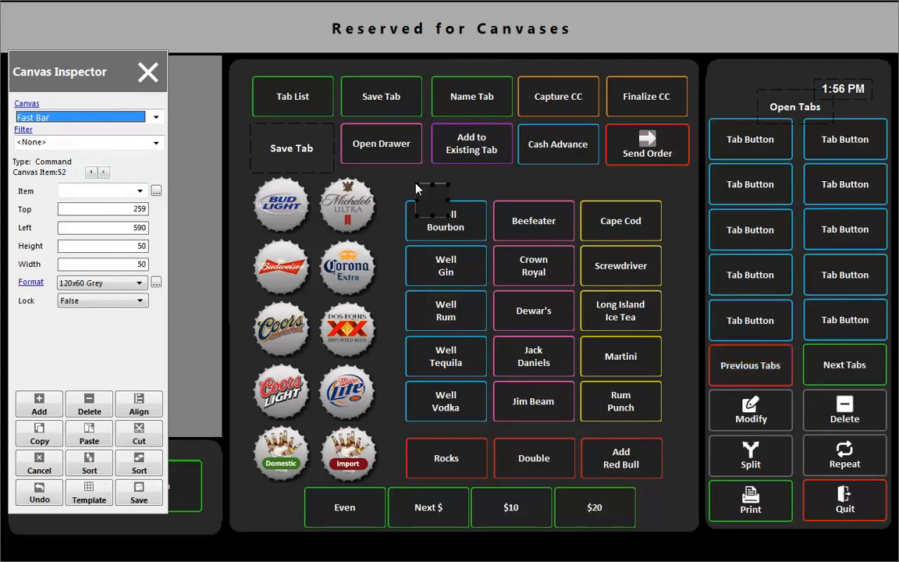
click(139, 191)
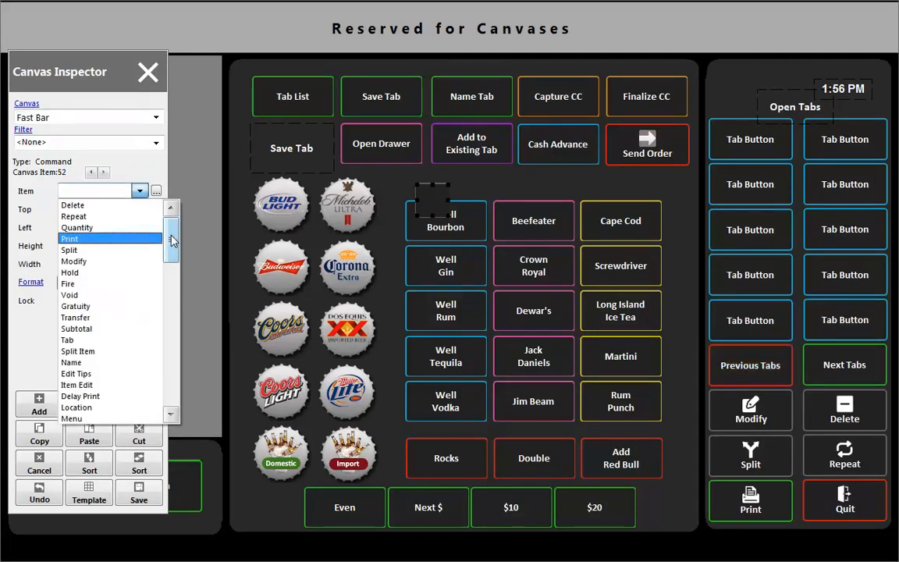
scroll(down, 3)
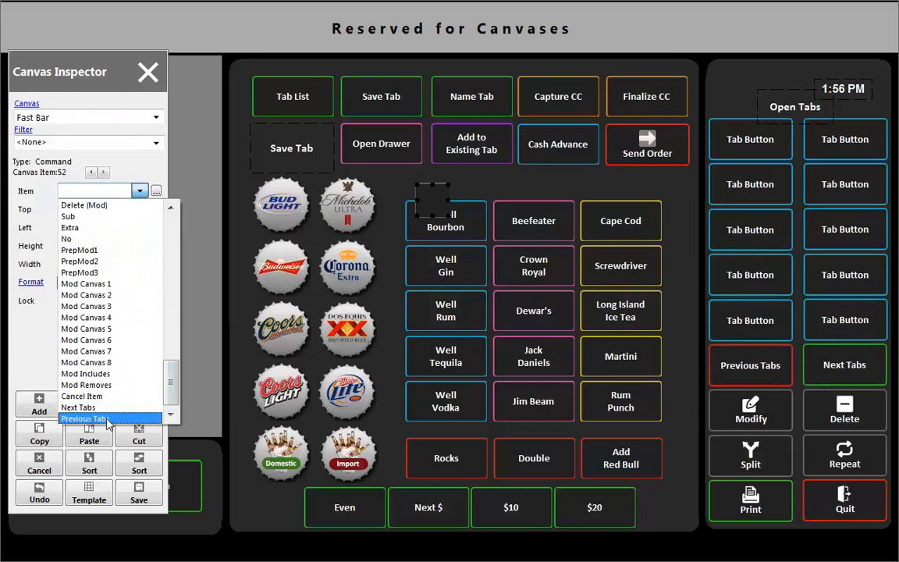
click(83, 419)
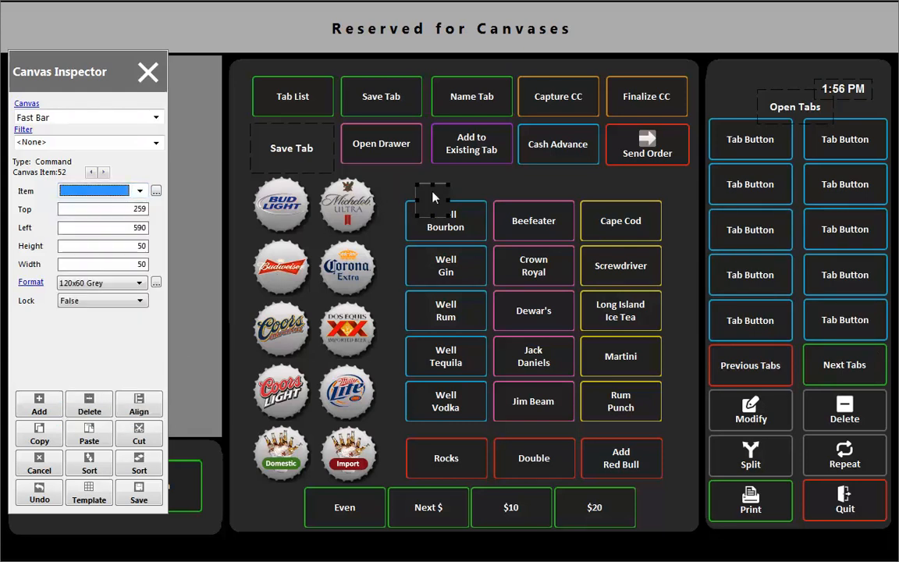
click(89, 403)
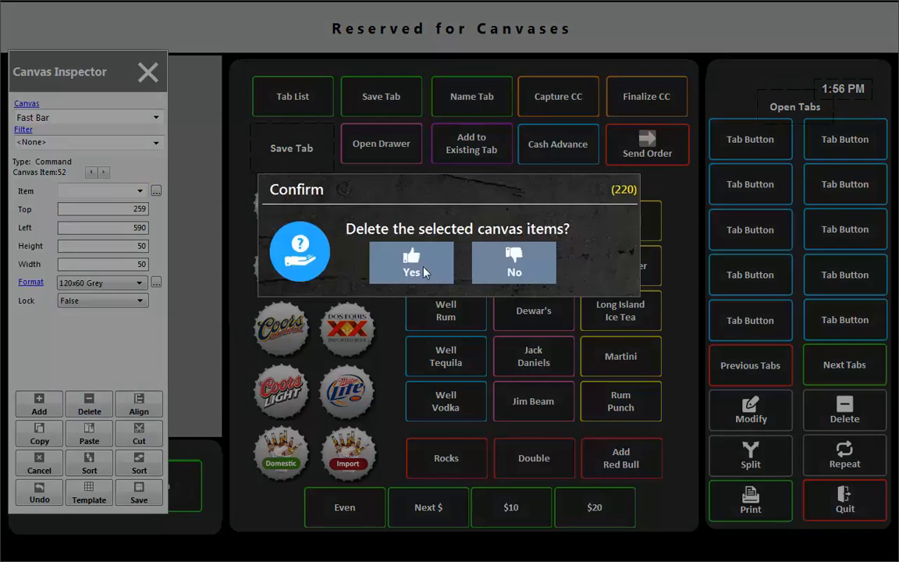
- Confirm the deletion, sign in to live ordering and name the current bar tab Sheryl
click(412, 266)
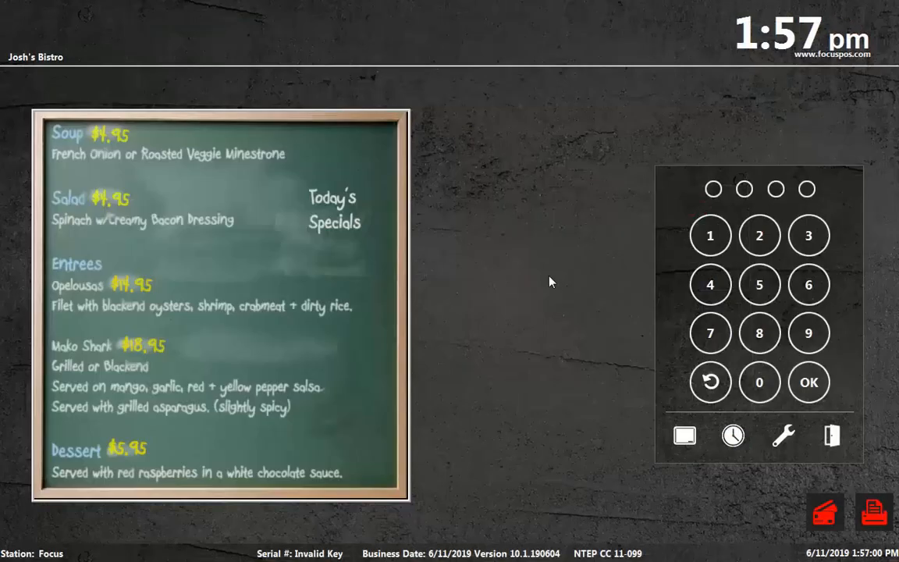
click(759, 334)
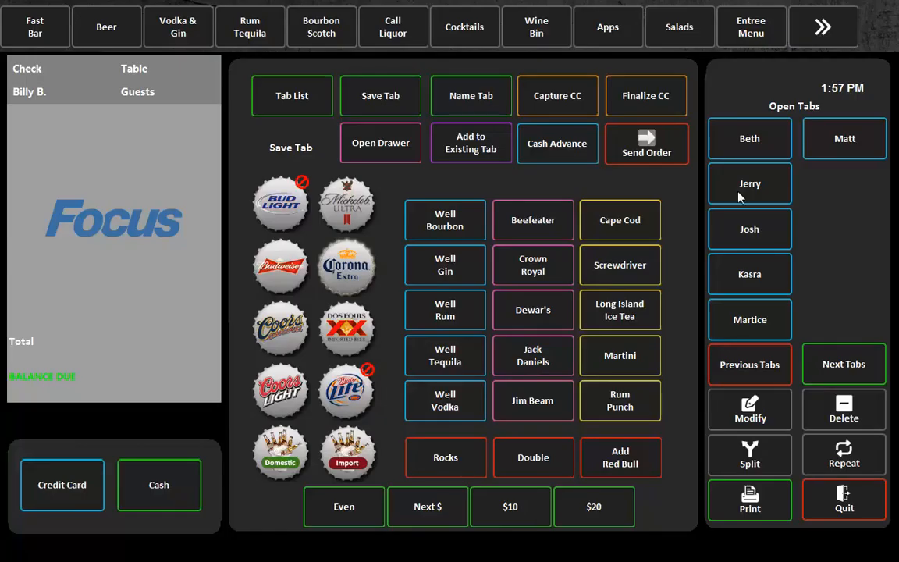
mouse_move(623, 266)
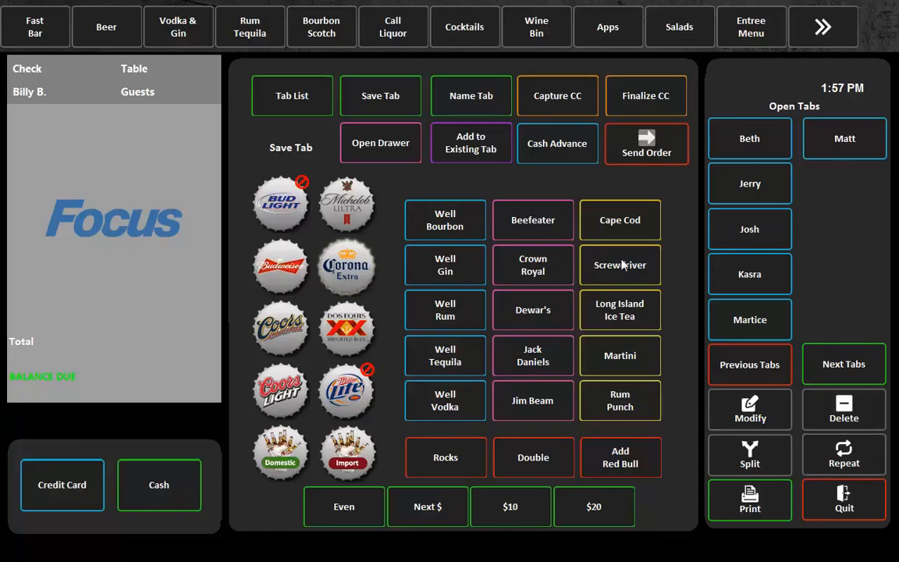
click(347, 328)
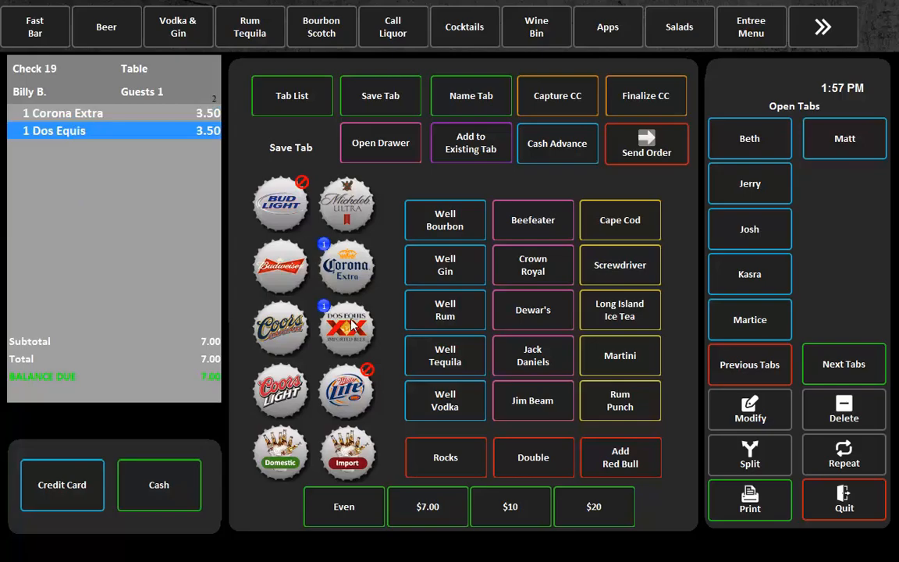
click(471, 95)
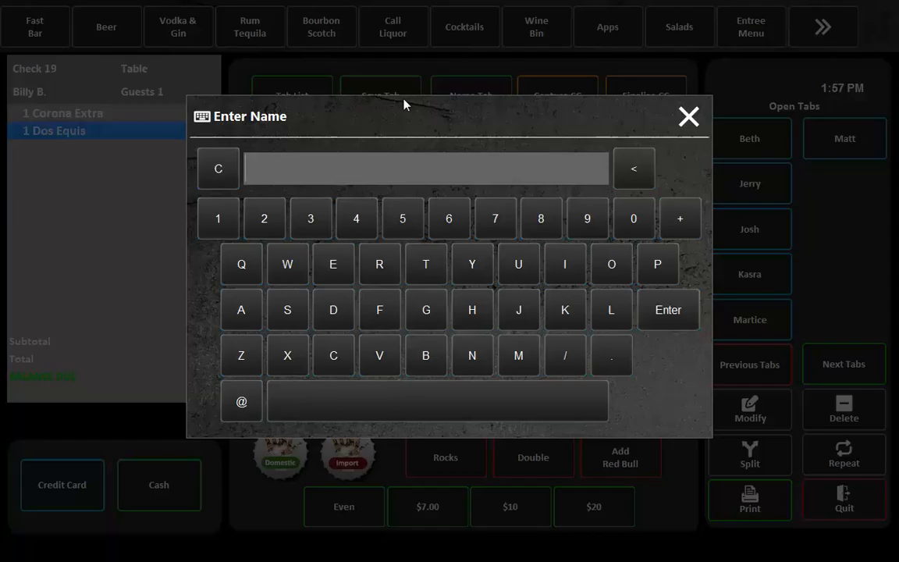
text(Sher)
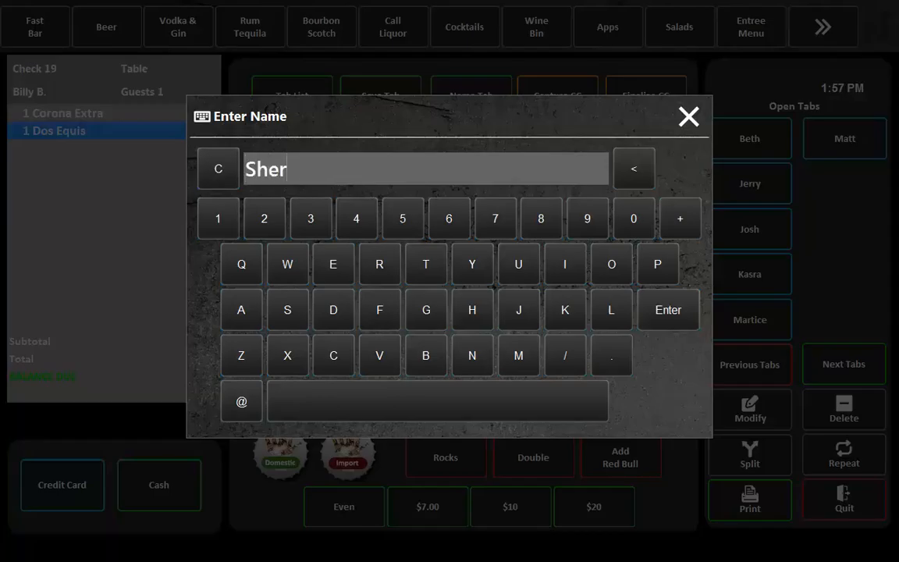
click(668, 309)
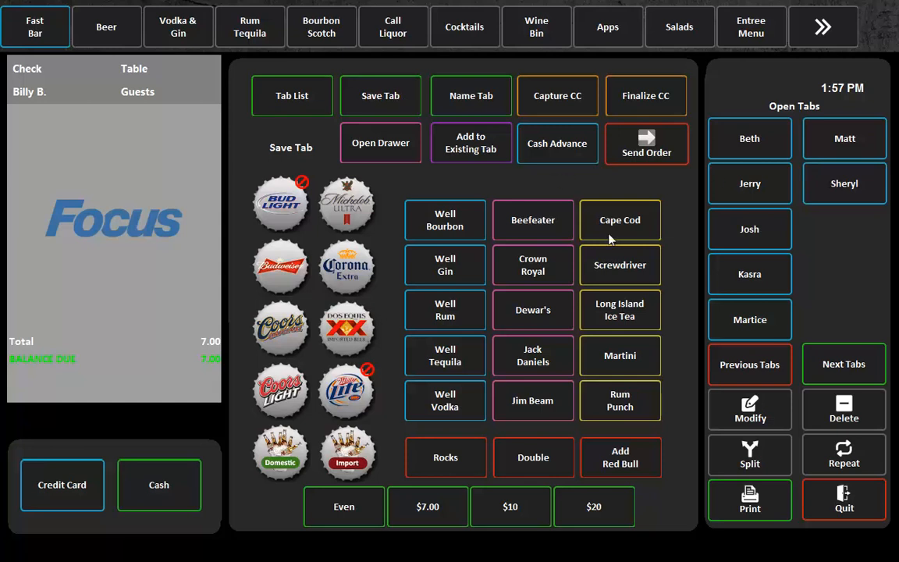
- Ring a Beefeater and save it as a new tab, then add a Party Platter from appetizers
click(534, 219)
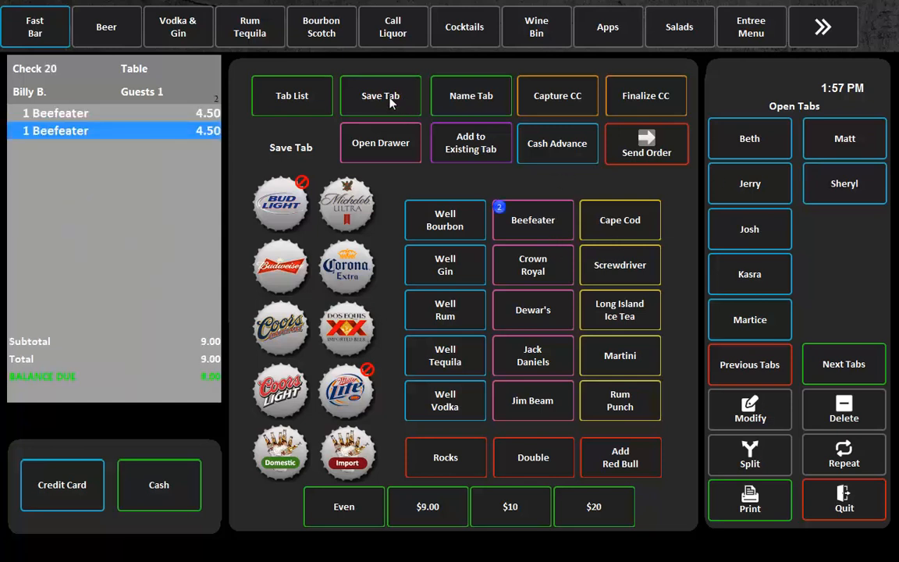
click(471, 95)
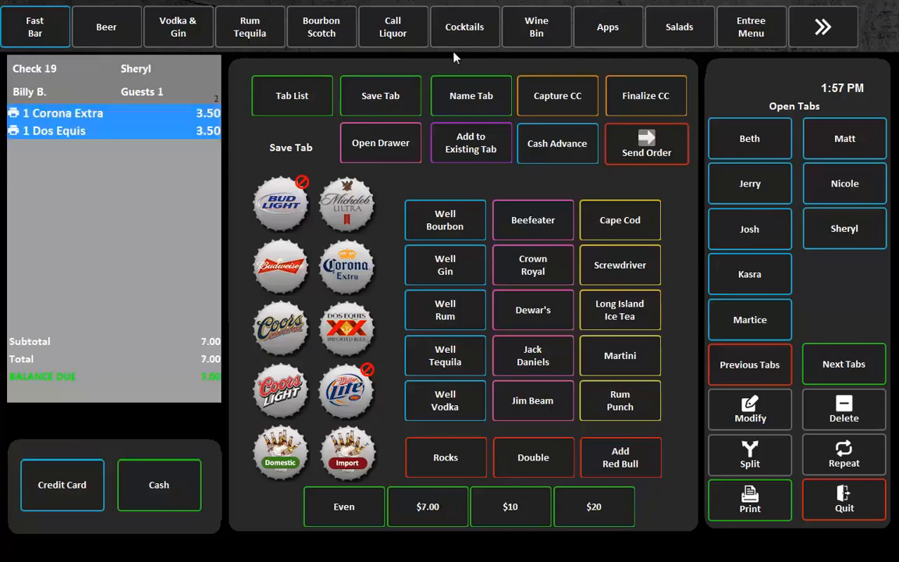
click(607, 26)
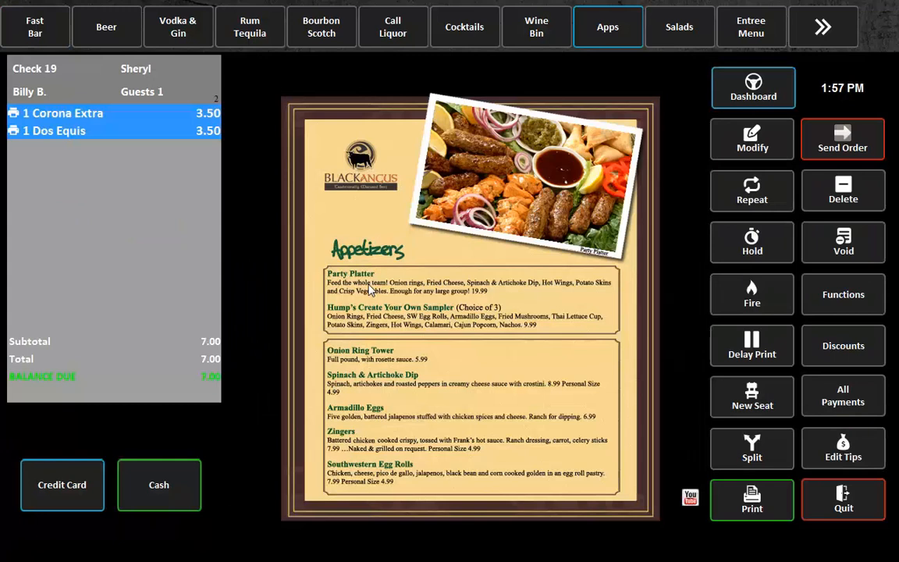
click(349, 273)
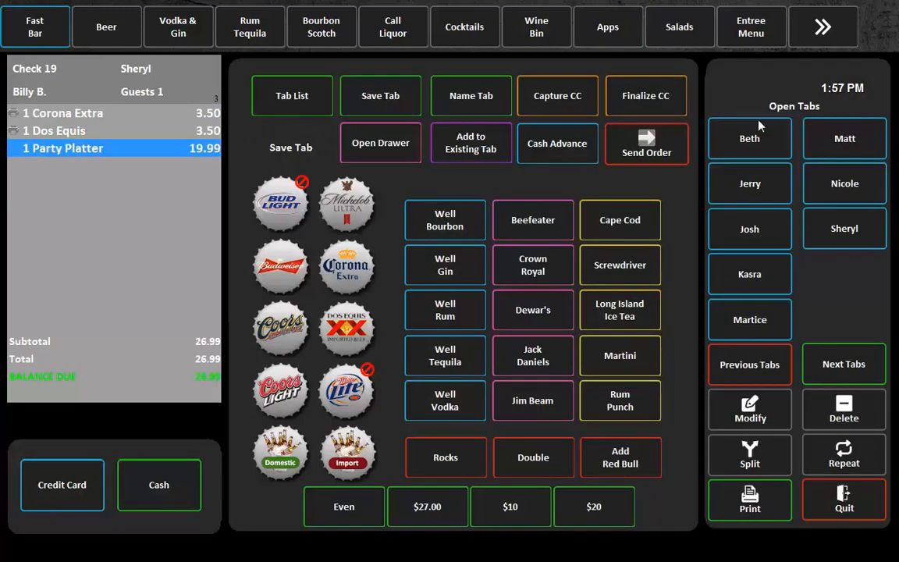
- Recall Beth's tab and then Jerry's $14.00 check from the open-tab buttons
click(749, 137)
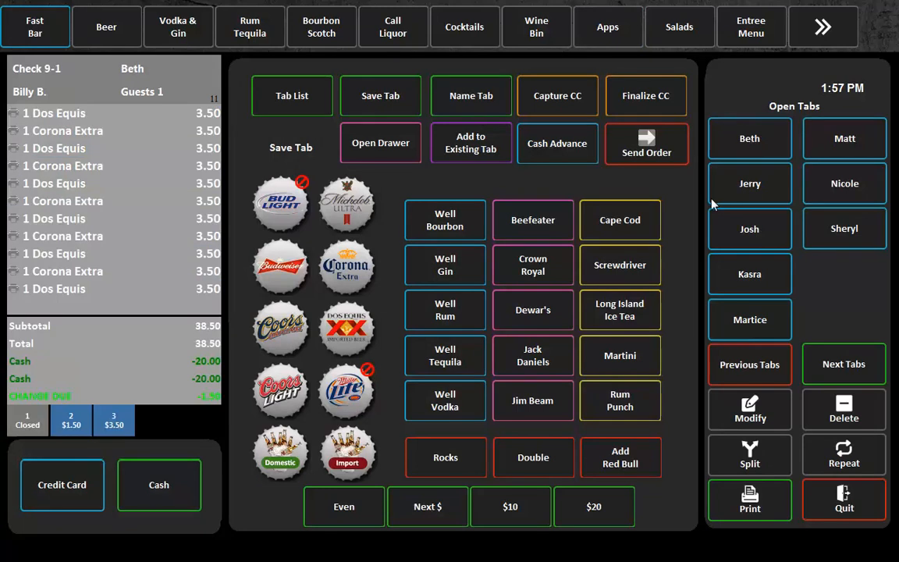
click(749, 183)
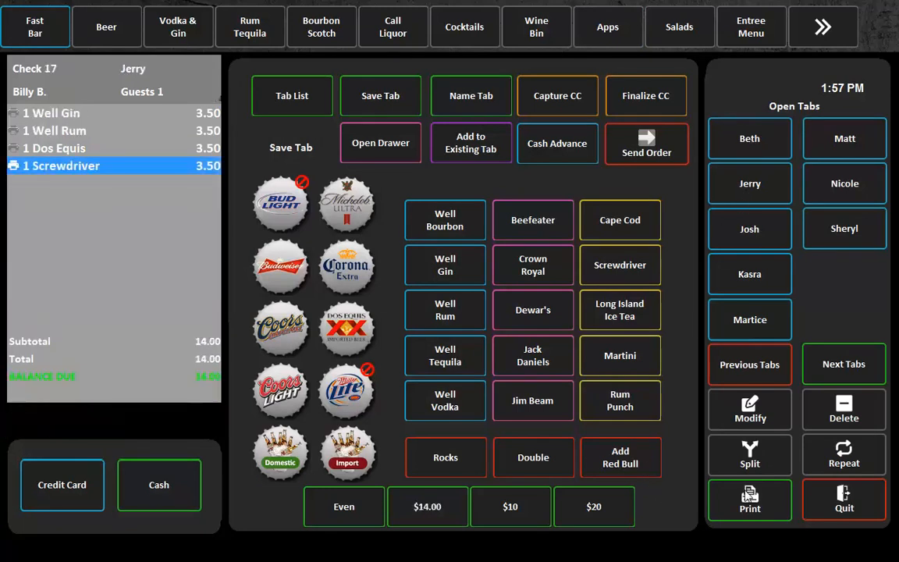